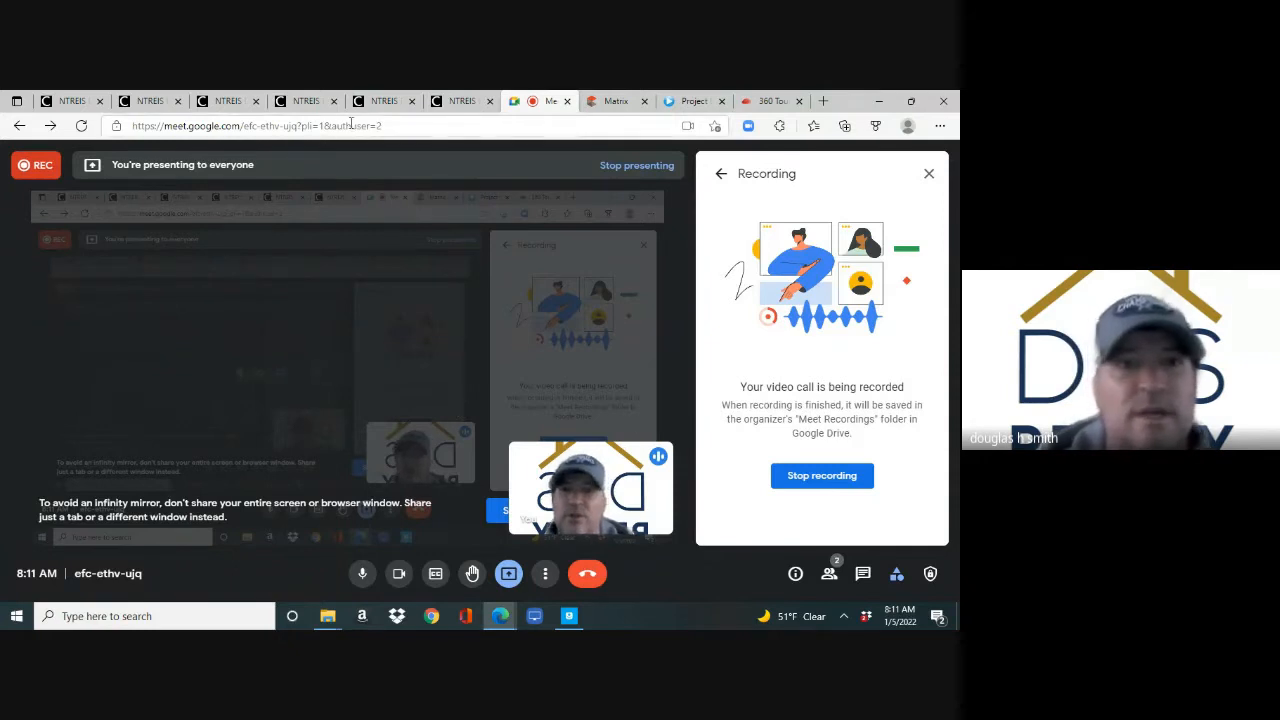
- Switch to the NTREIS Clareity tab and log out to the login page
{"action": "left_click", "coordinate": [383, 100]}
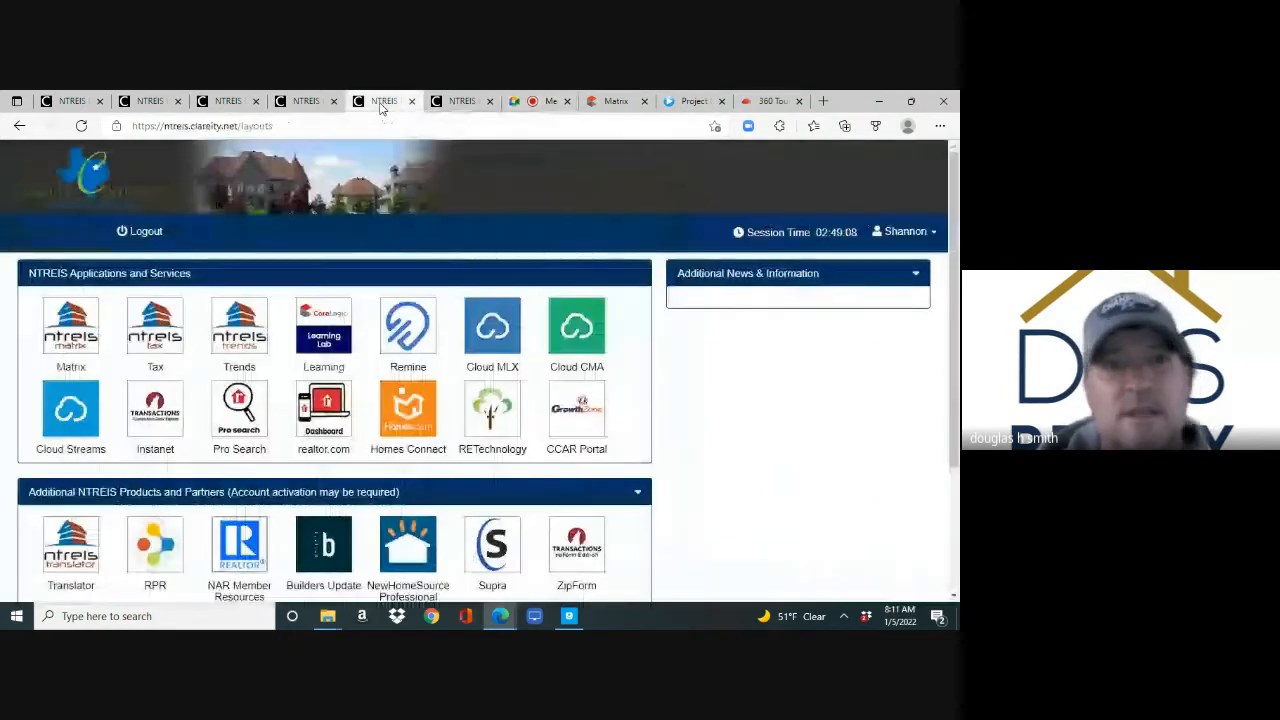
{"action": "left_click", "coordinate": [200, 125]}
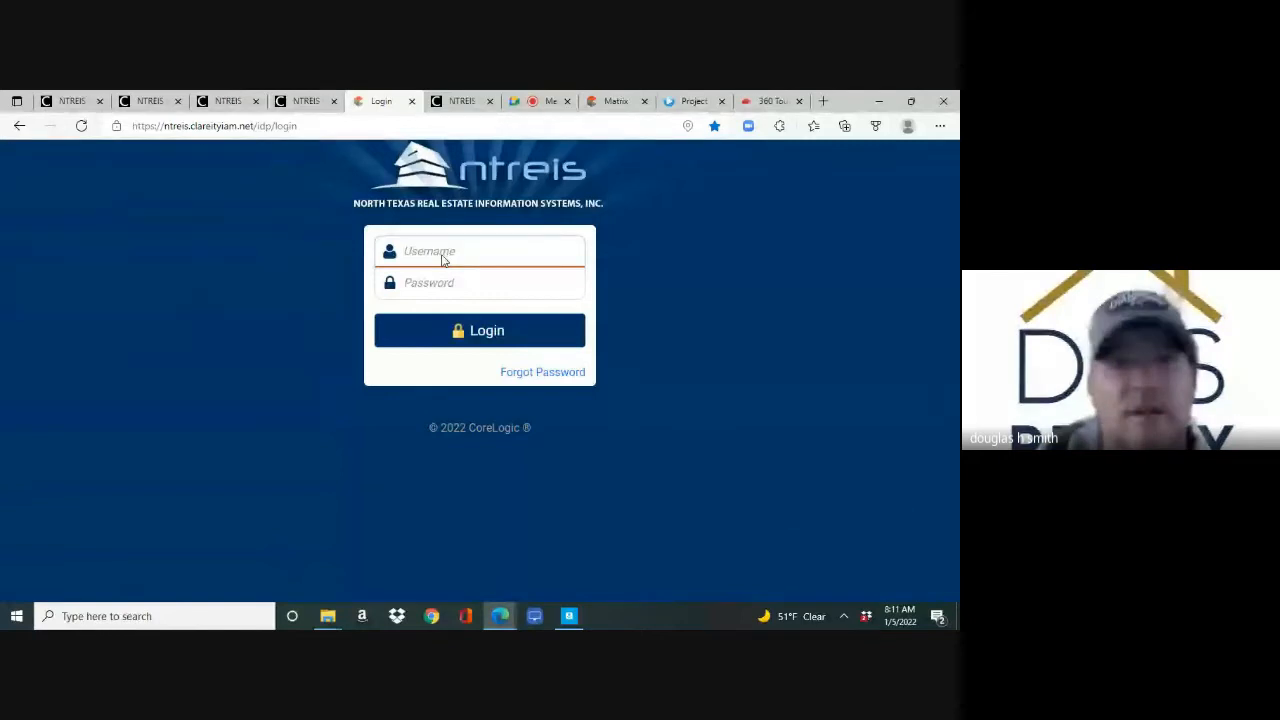
{"action": "type", "text": "04392"}
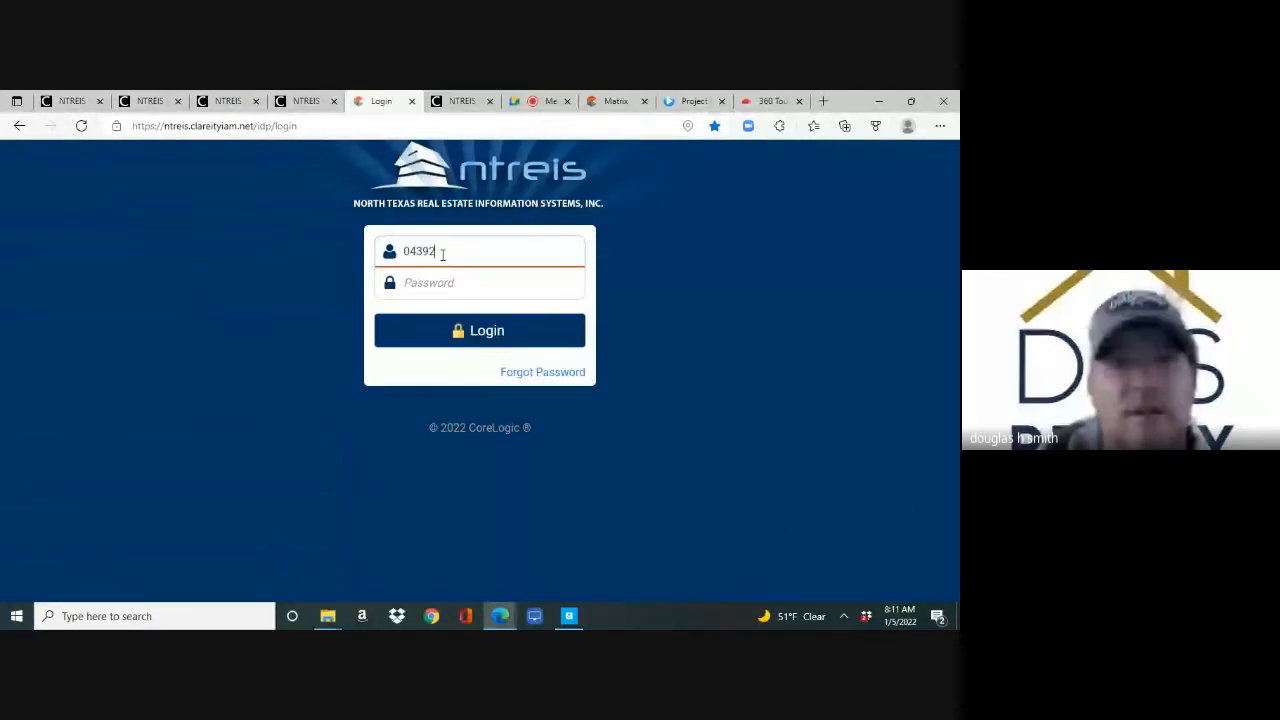
{"action": "left_click", "coordinate": [479, 330]}
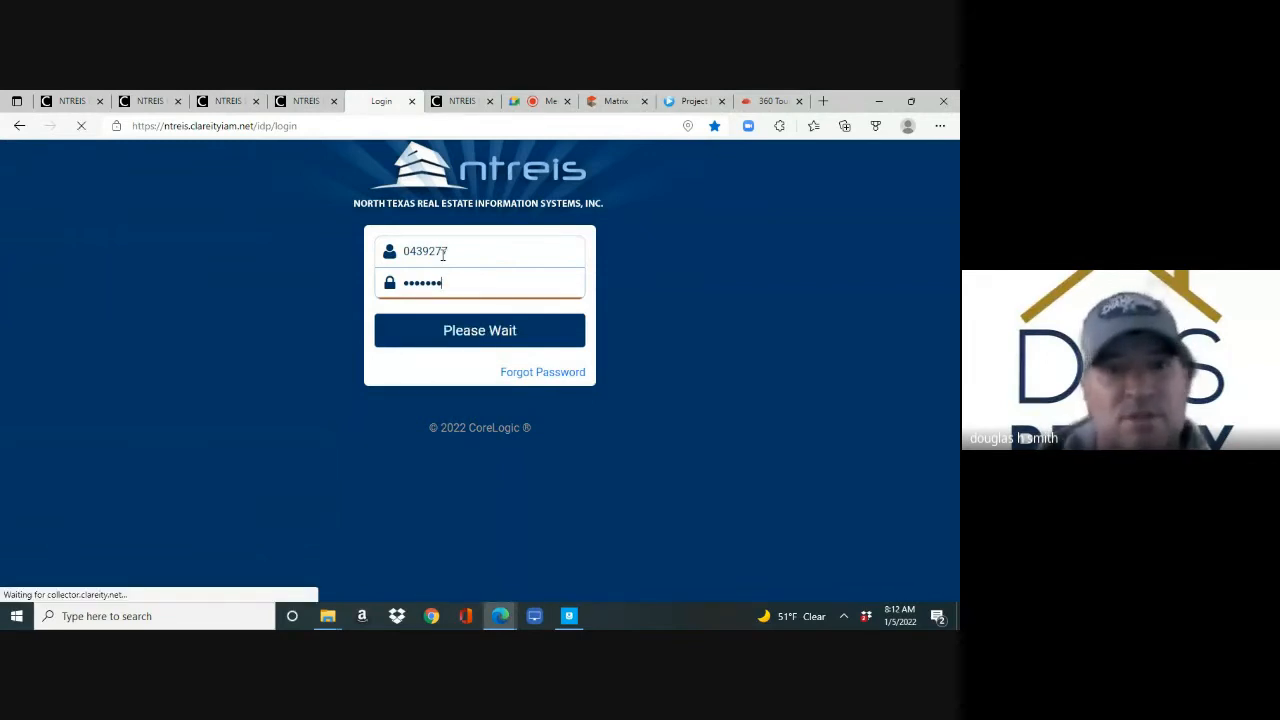
{"action": "left_click", "coordinate": [479, 330]}
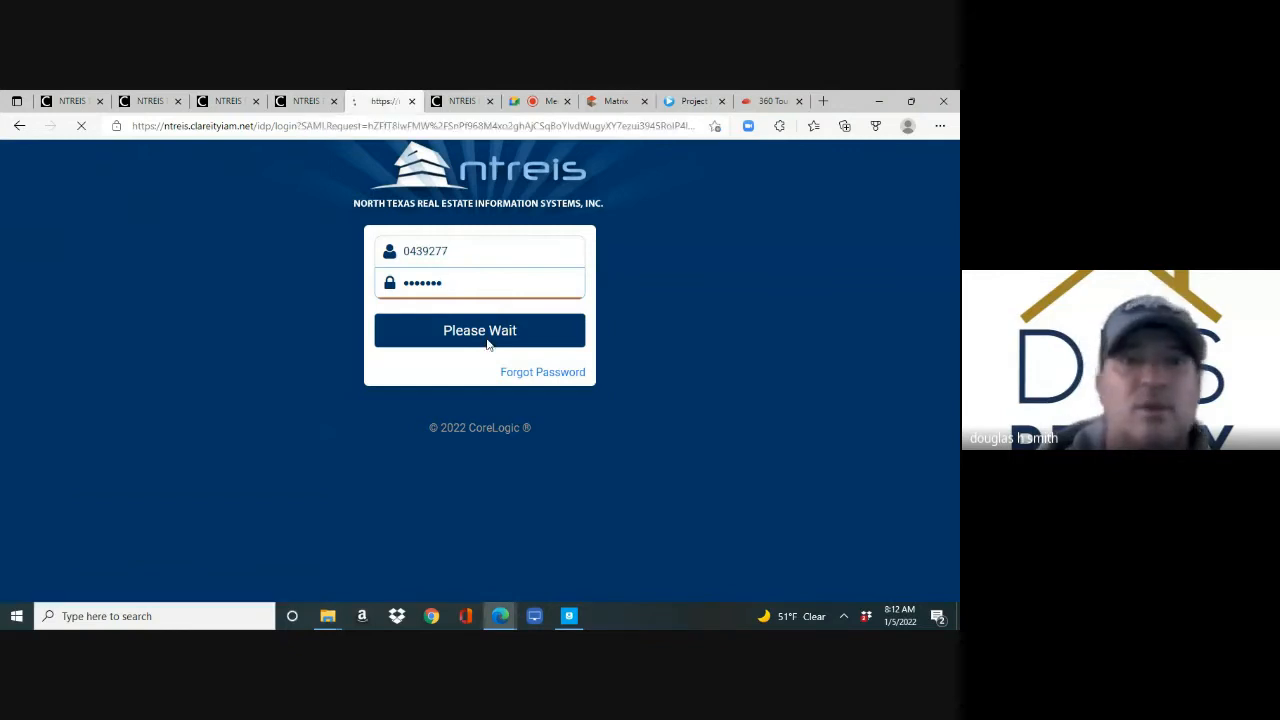
{"action": "left_click", "coordinate": [479, 330]}
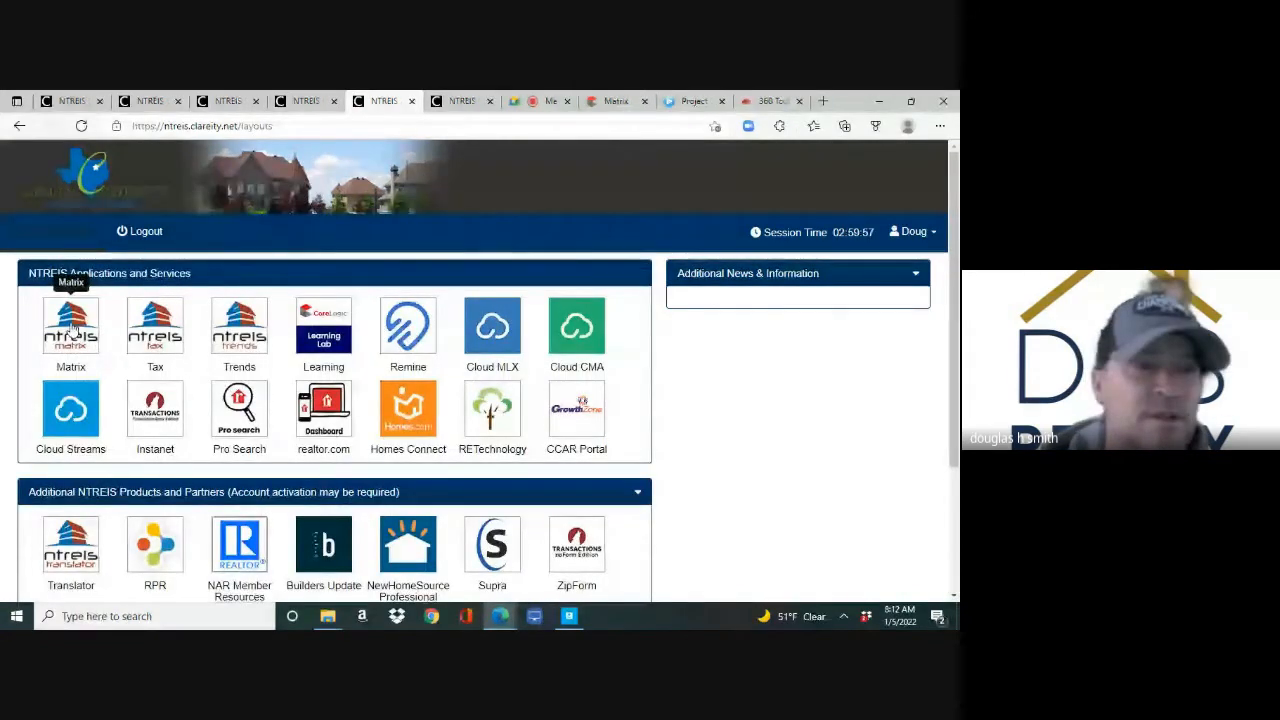
- Launch Matrix from the NTREIS Applications and Services icons
{"action": "left_click", "coordinate": [70, 325]}
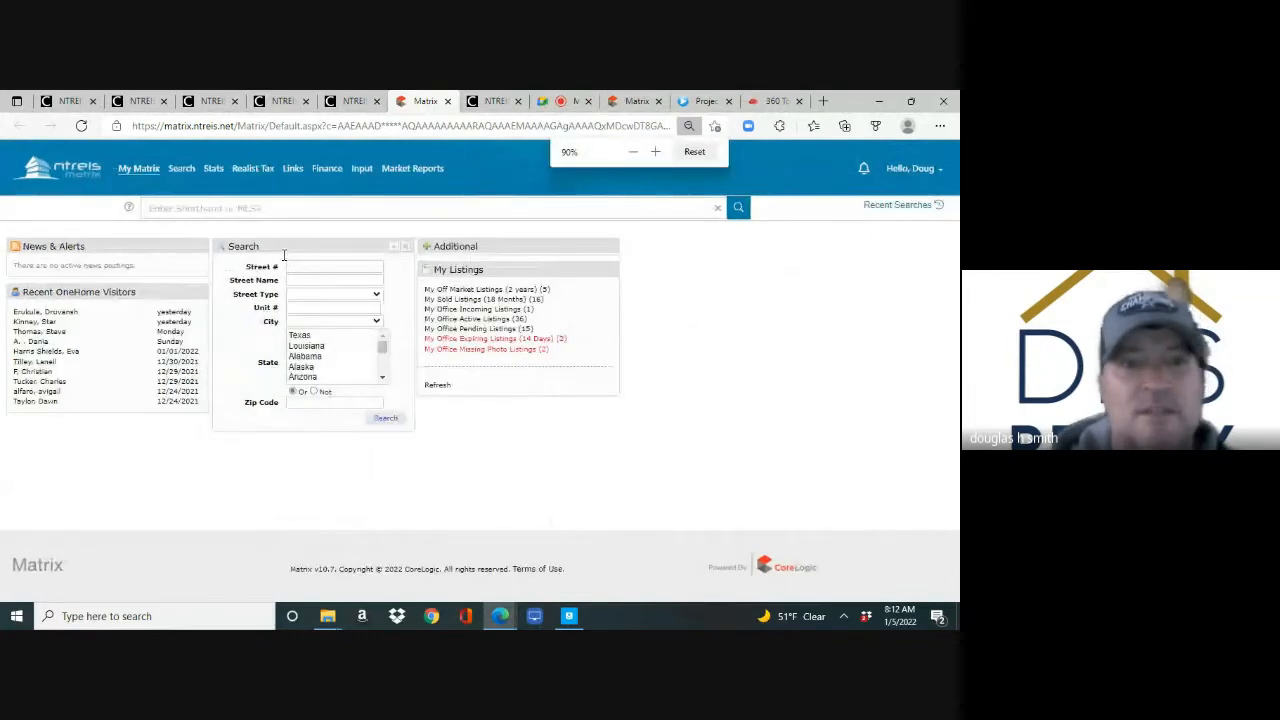
- Reset the page zoom and search the dashboard for street number 3668
{"action": "left_click", "coordinate": [694, 151]}
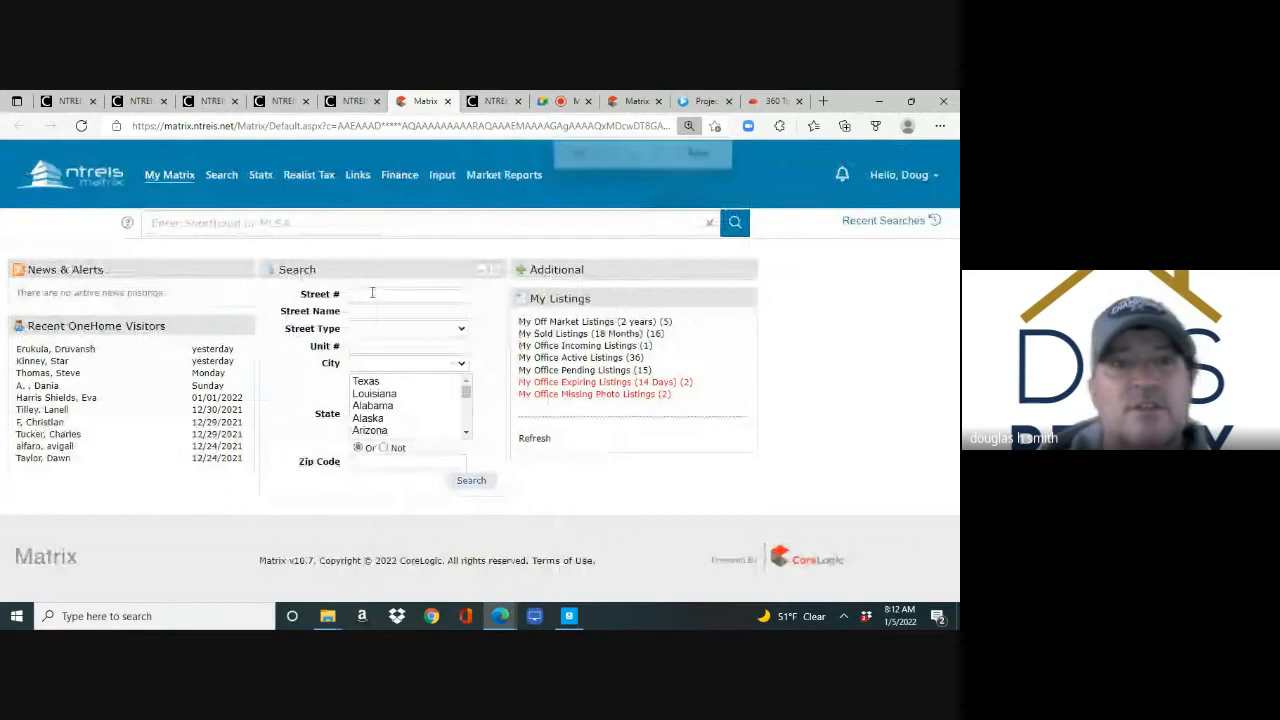
{"action": "left_click", "coordinate": [408, 293]}
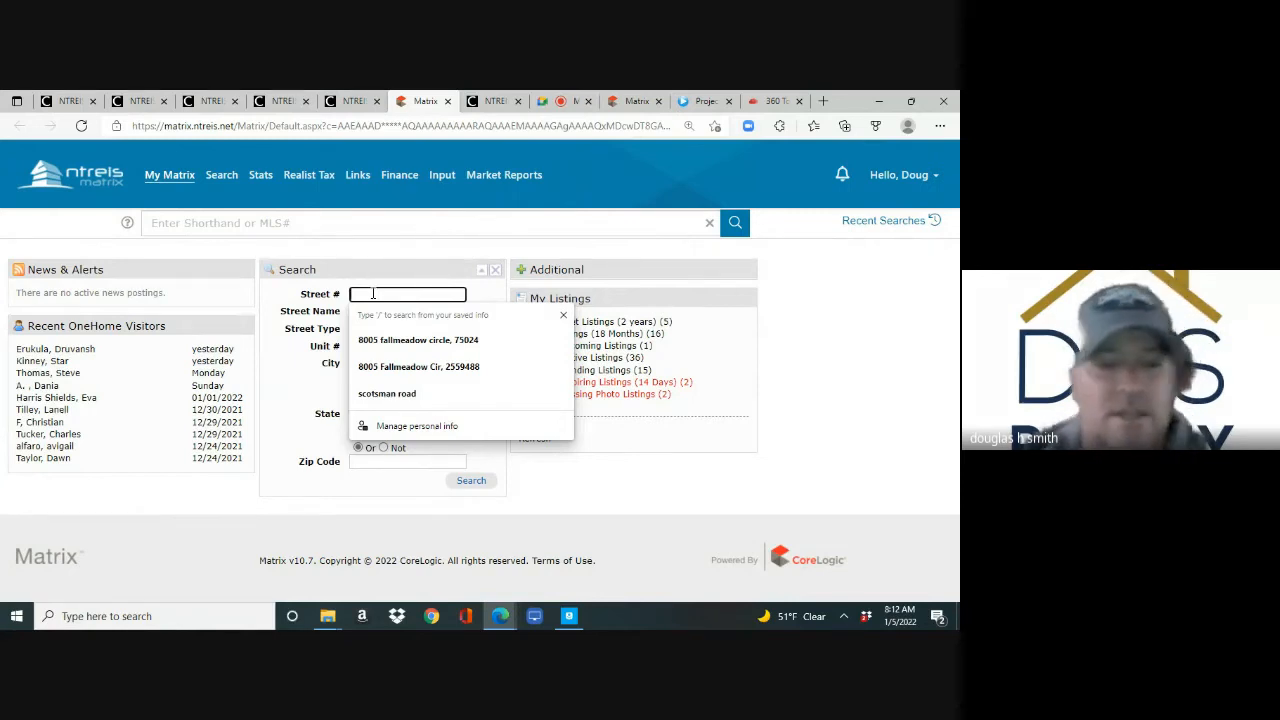
{"action": "type", "text": "366"}
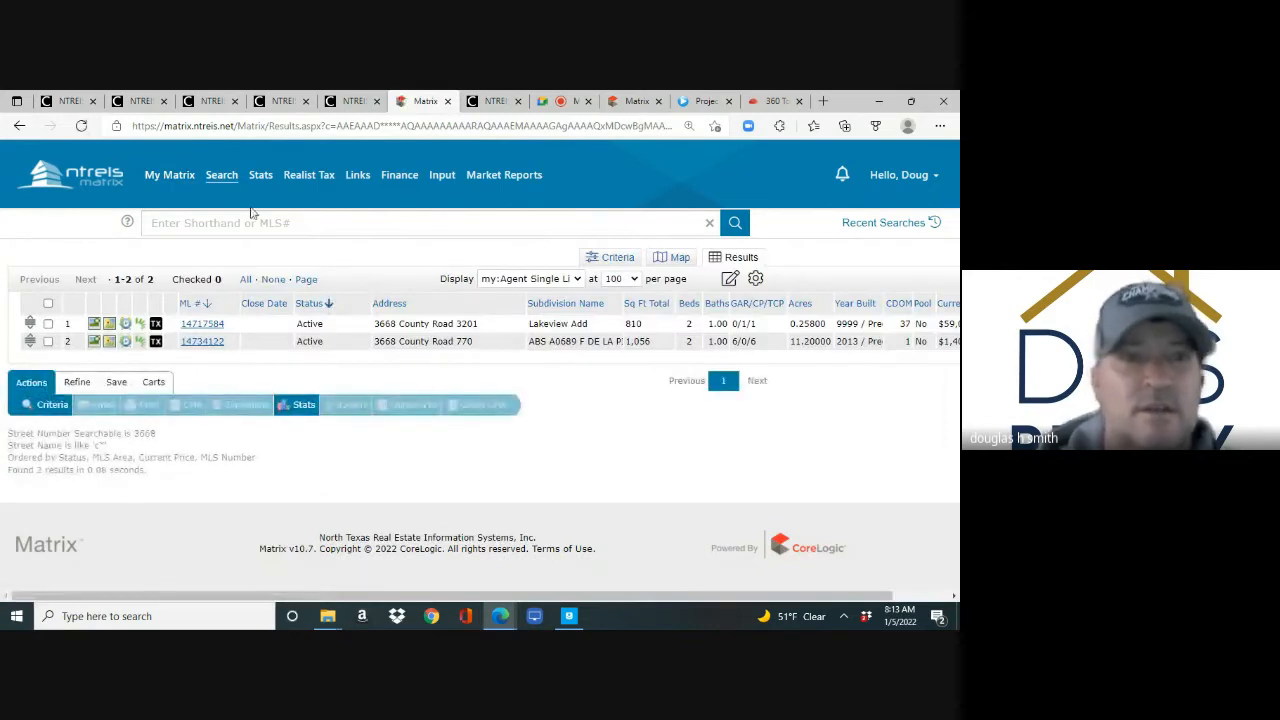
- From My Matrix > Dashboard, search street name 'fallmeadow' and scroll the 138 results
{"action": "left_click", "coordinate": [169, 174]}
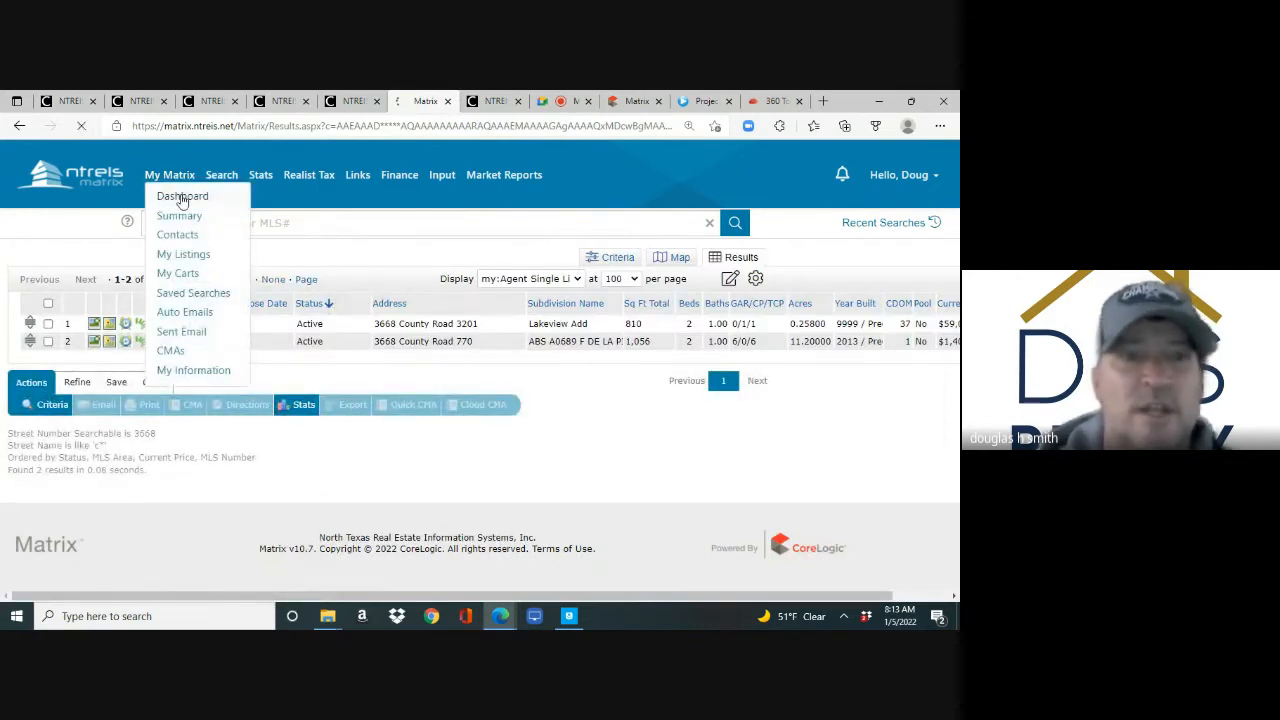
{"action": "left_click", "coordinate": [182, 196]}
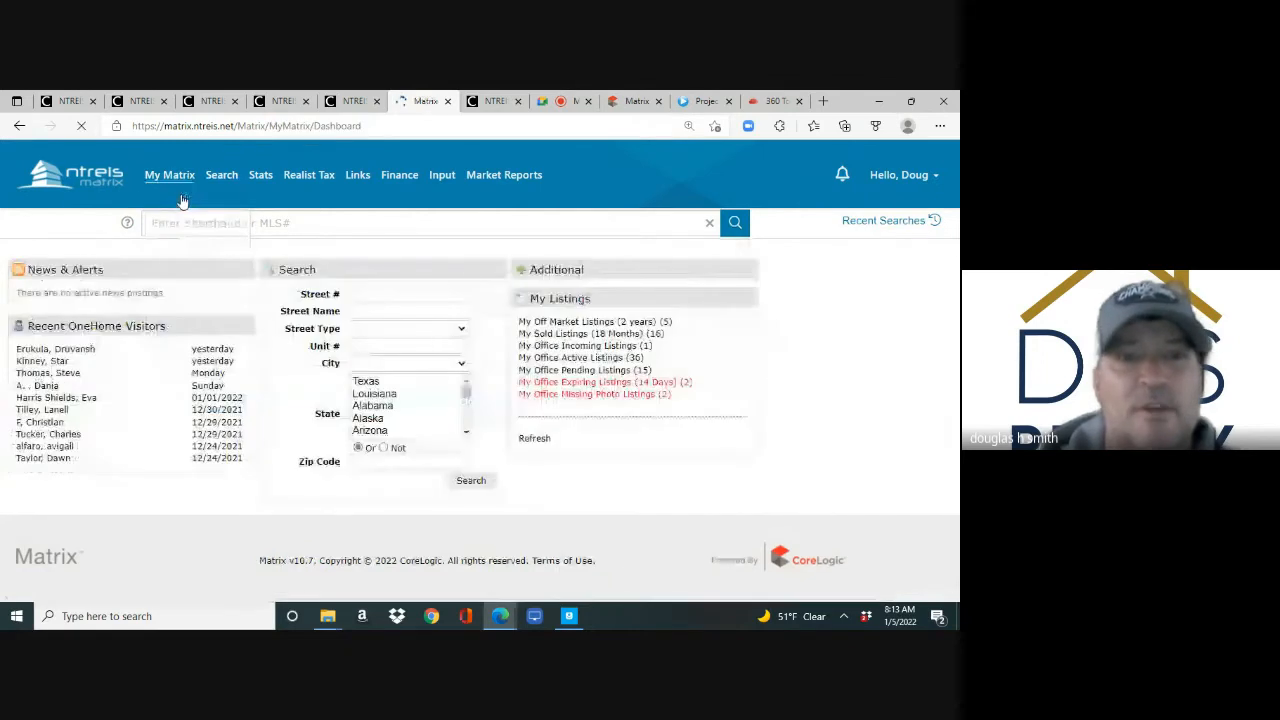
{"action": "left_click", "coordinate": [407, 311]}
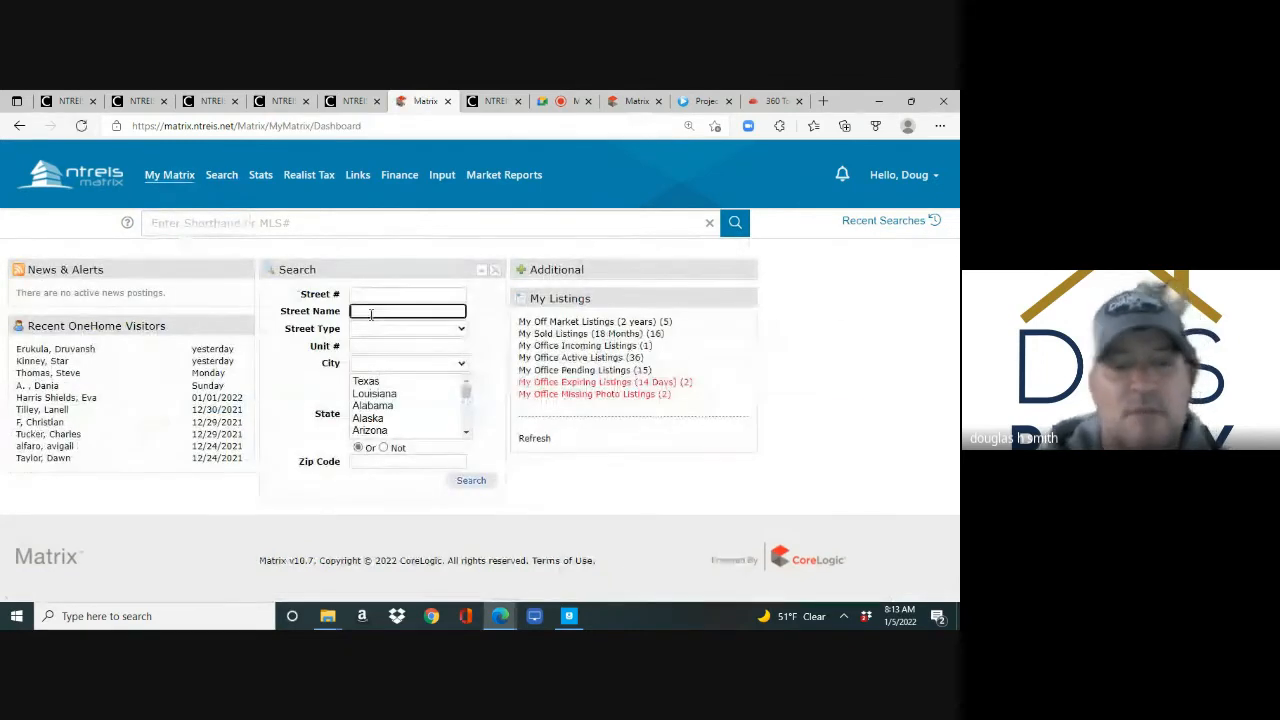
{"action": "type", "text": "fallmeadow"}
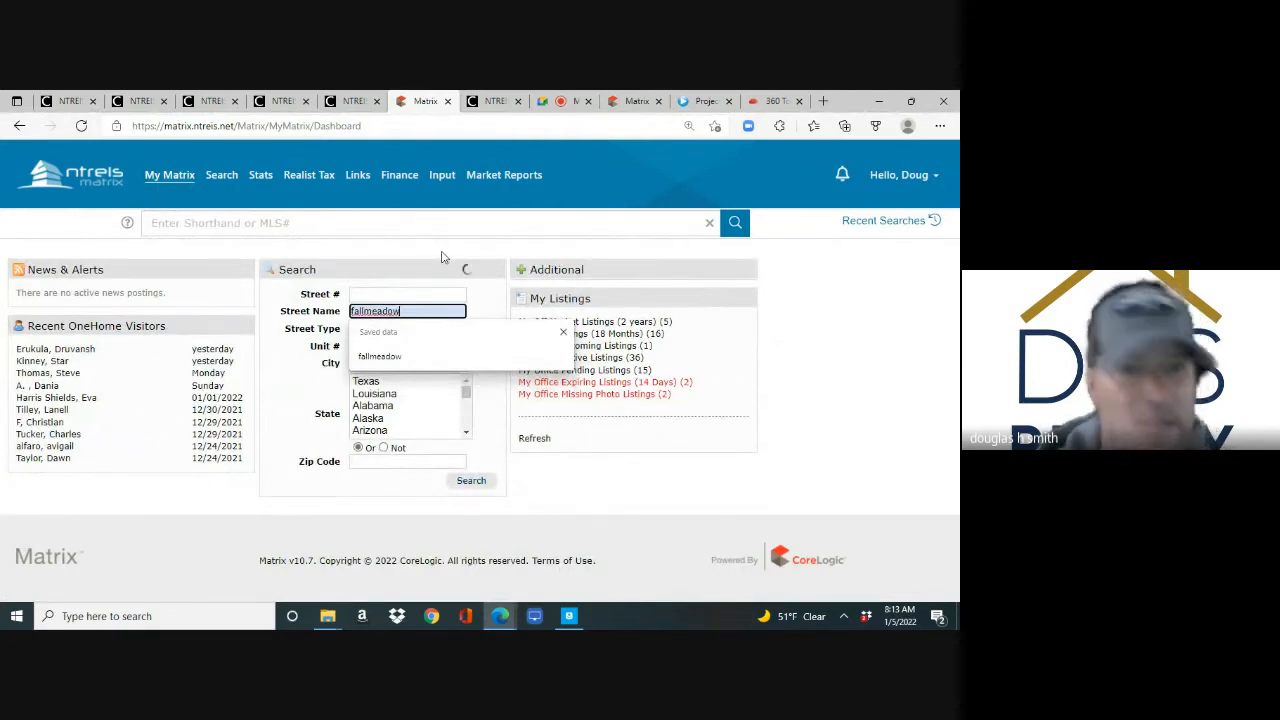
{"action": "left_click", "coordinate": [470, 480]}
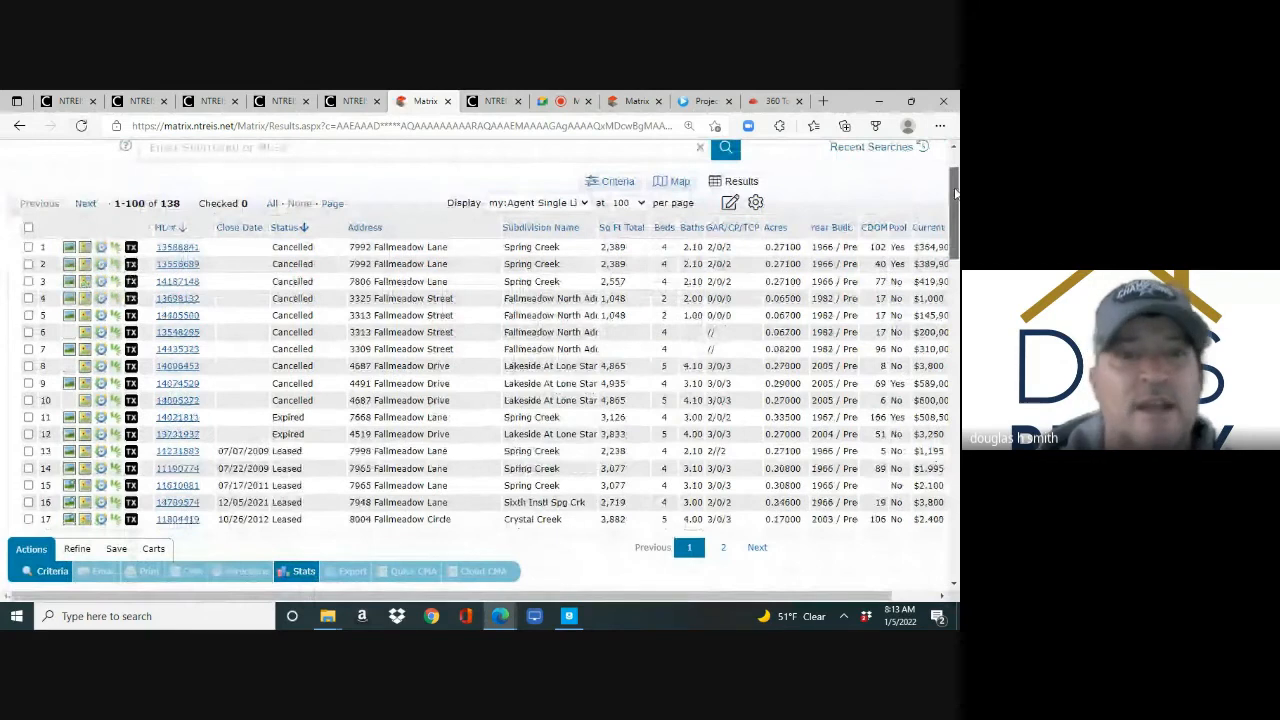
{"action": "scroll", "scroll_direction": "down", "scroll_amount": 3}
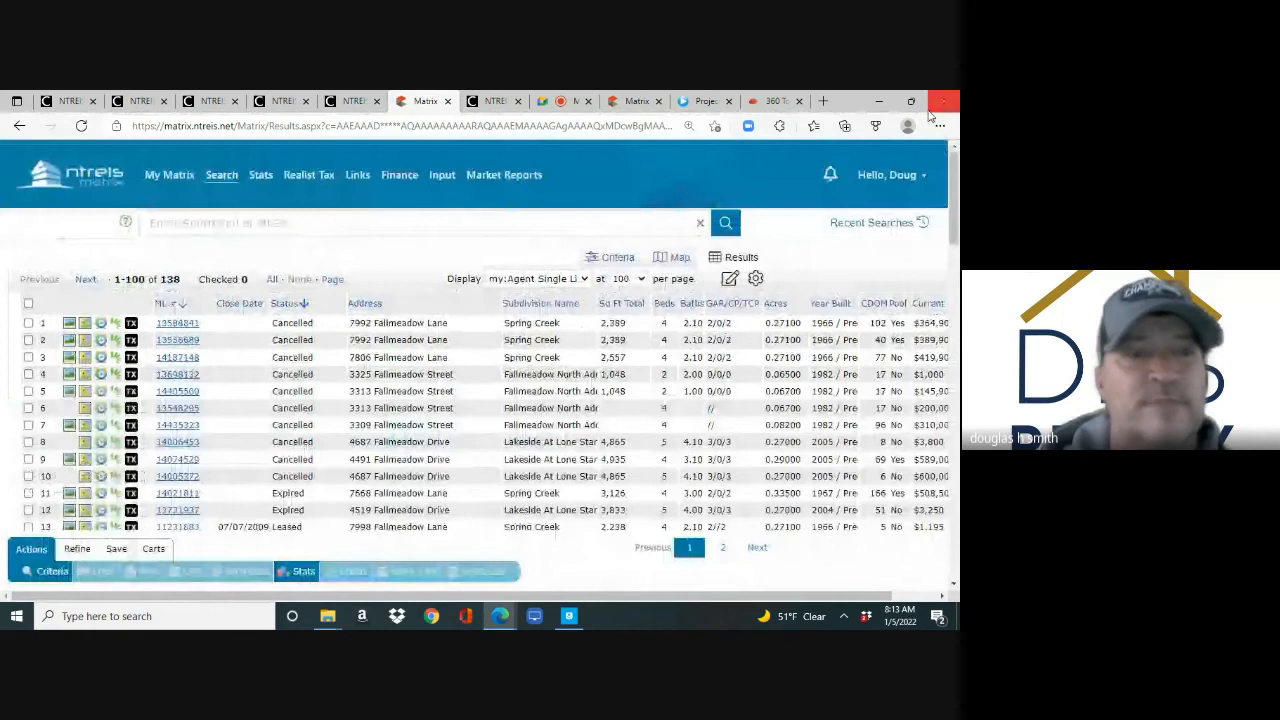
- Back on the Dashboard, search street name 'fall' and get 3,778 listings
{"action": "left_click", "coordinate": [169, 174]}
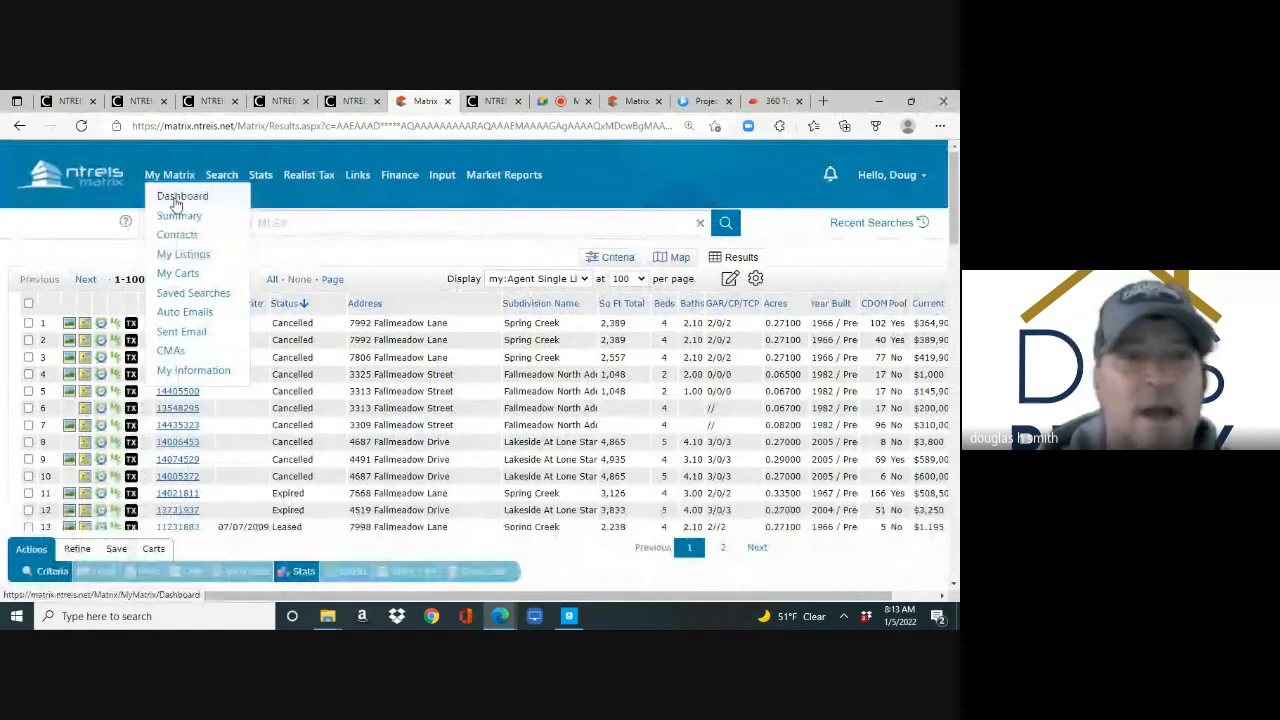
{"action": "left_click", "coordinate": [182, 196]}
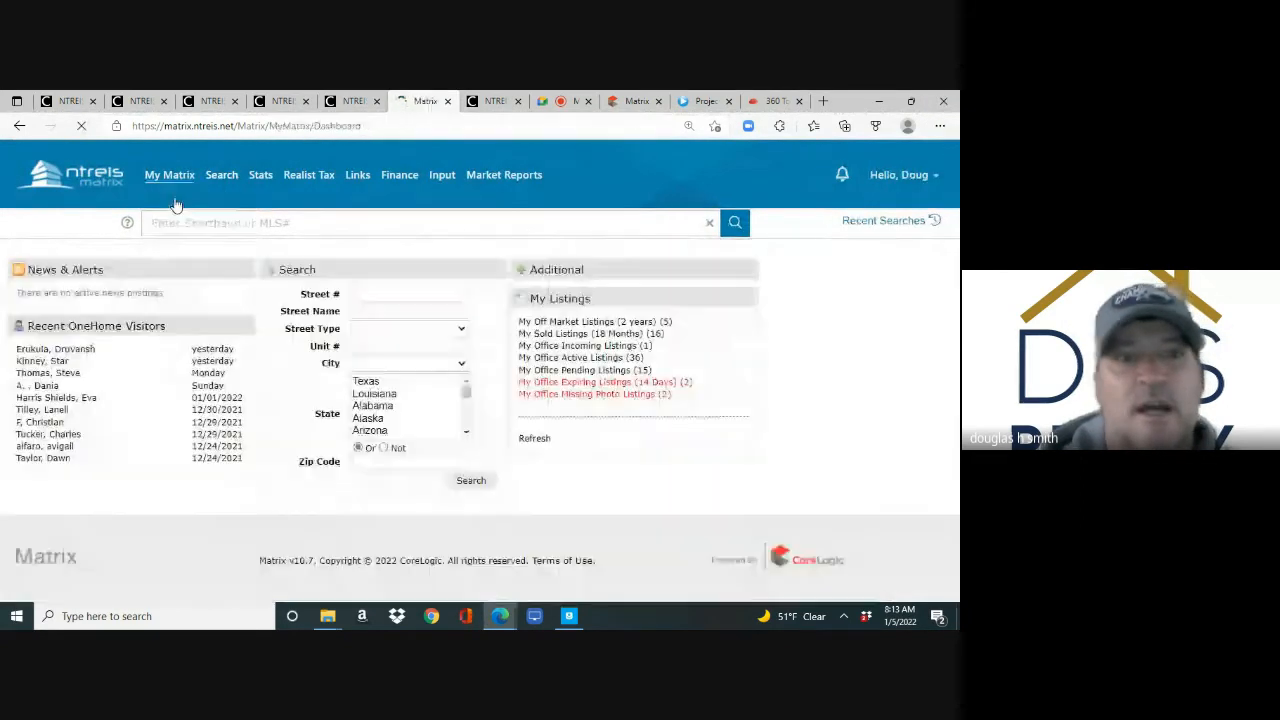
{"action": "left_click", "coordinate": [407, 311]}
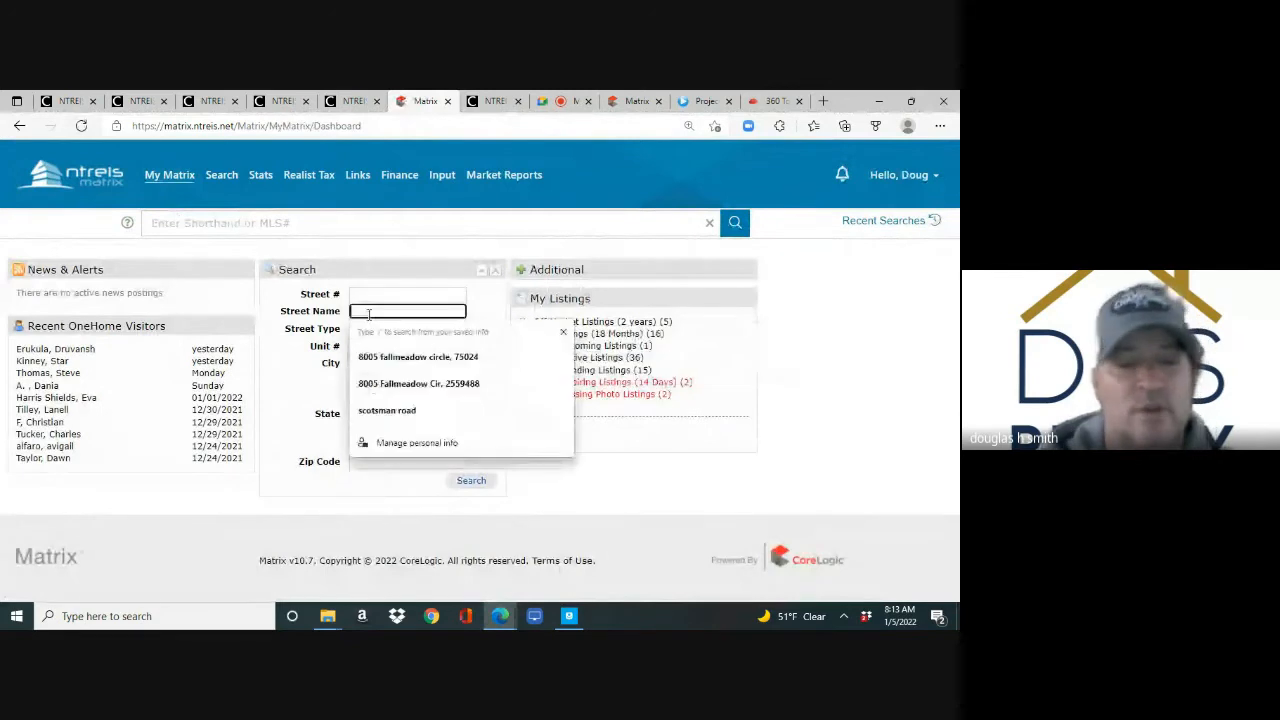
{"action": "type", "text": "fal"}
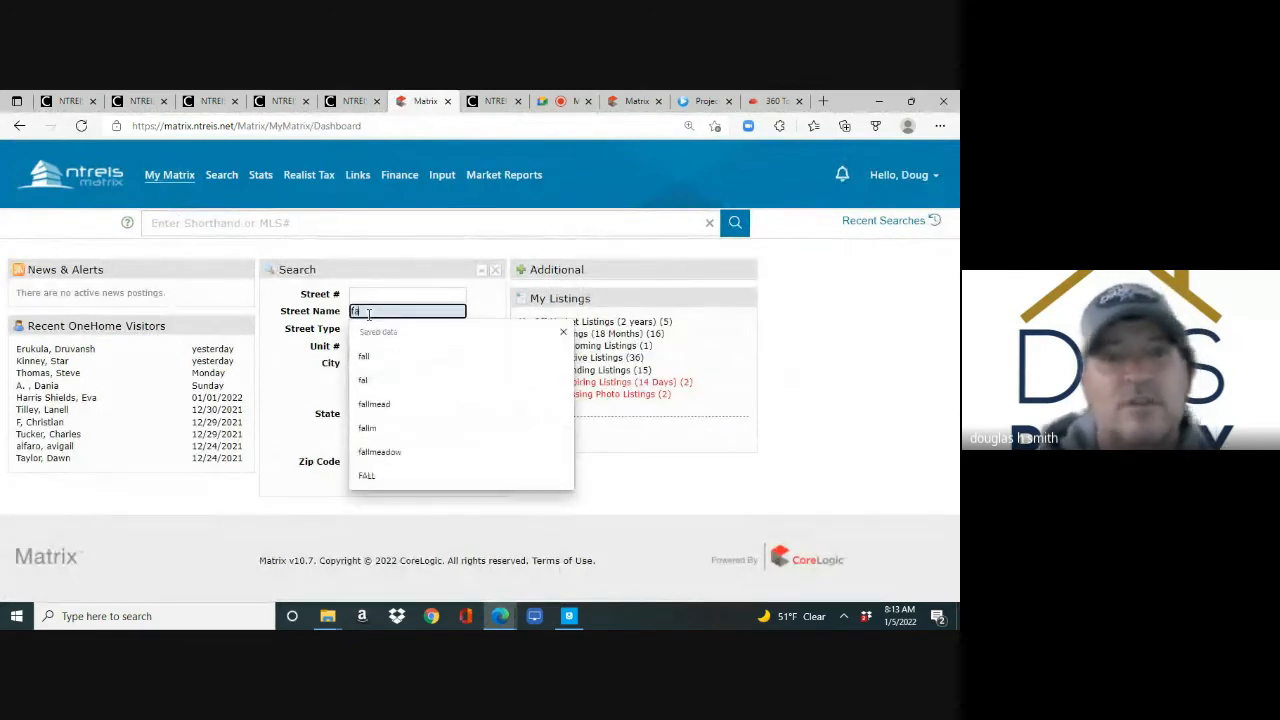
{"action": "type", "text": "l"}
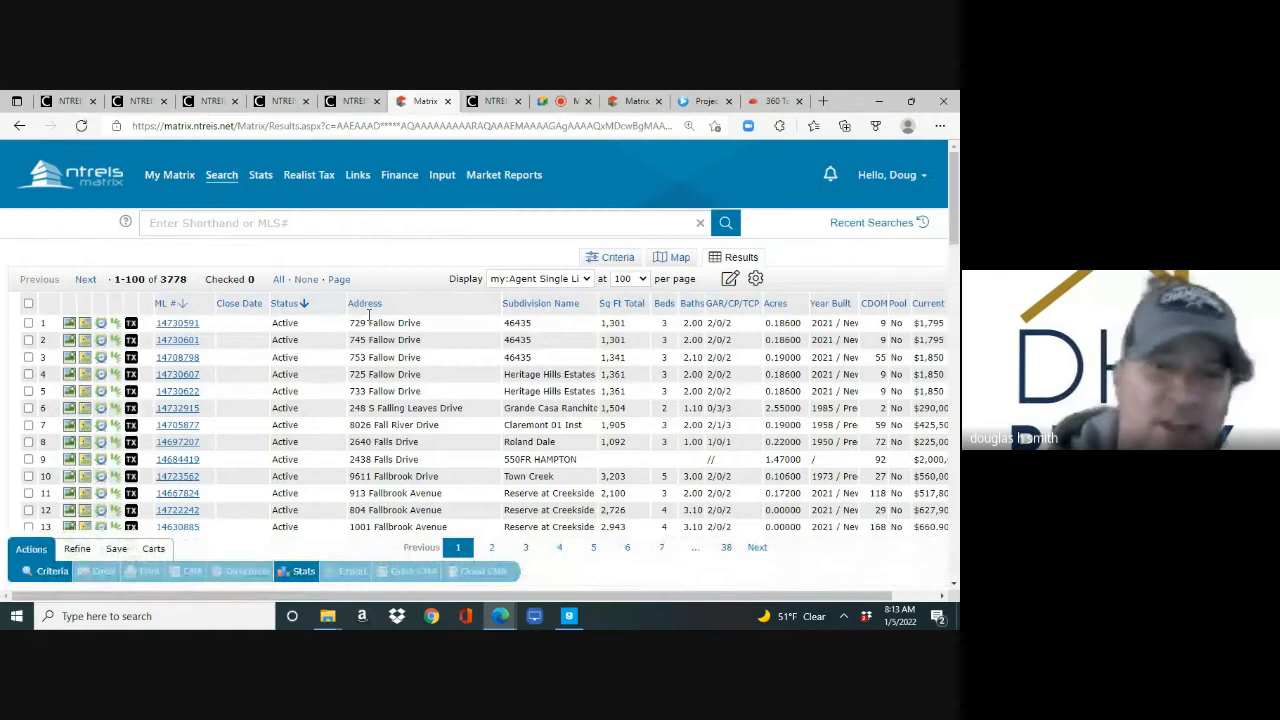
{"action": "left_click", "coordinate": [169, 174]}
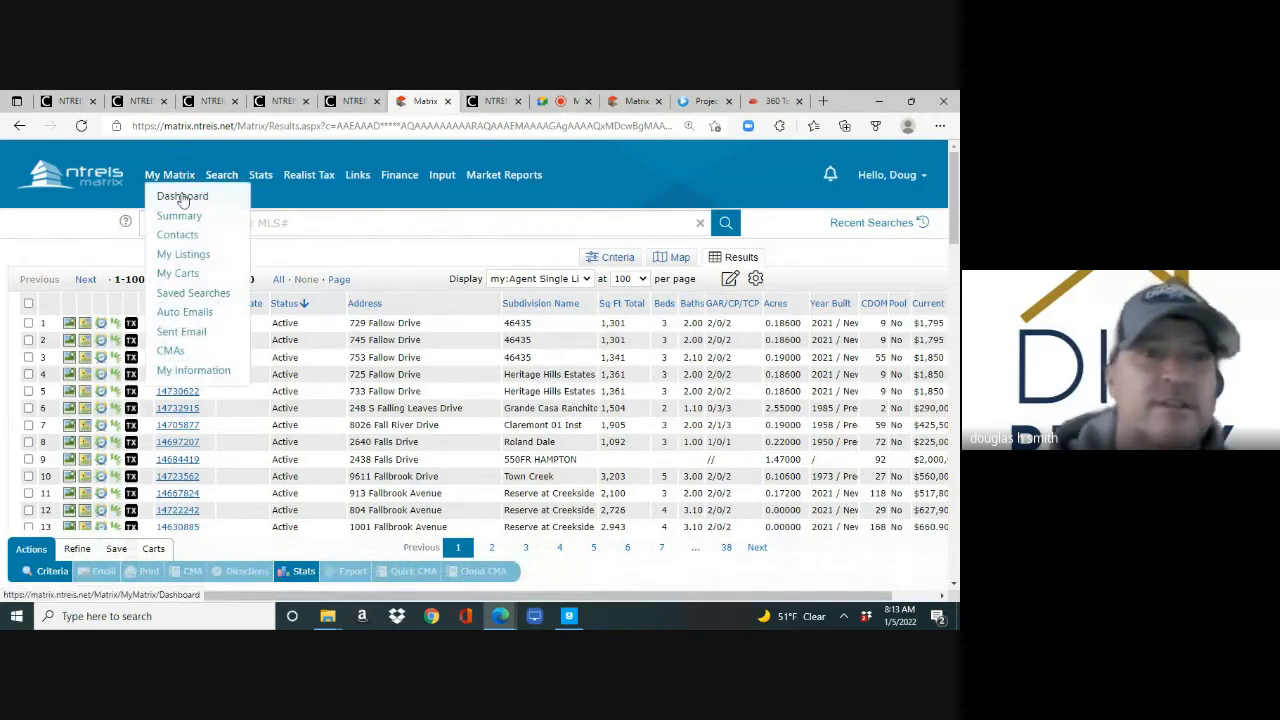
- On the Dashboard quick search, choose Princeton as the City and get 2,461 listings
{"action": "left_click", "coordinate": [182, 196]}
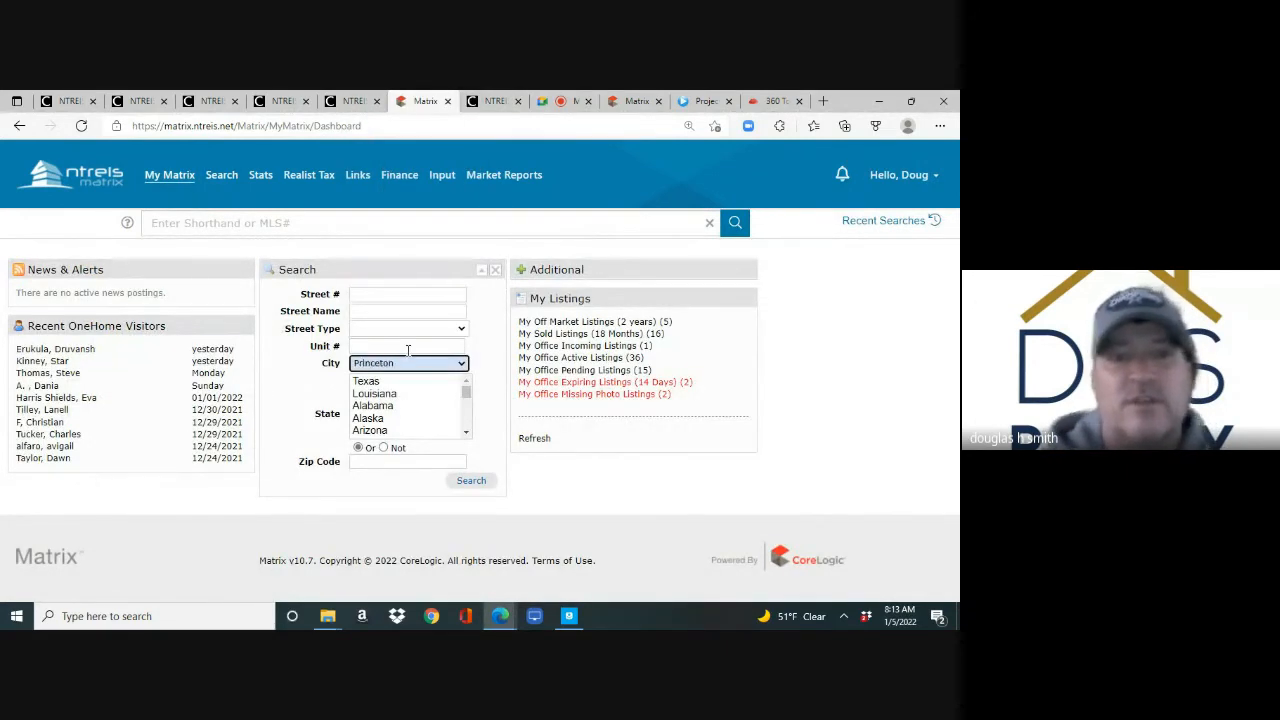
{"action": "mouse_move", "coordinate": [410, 372]}
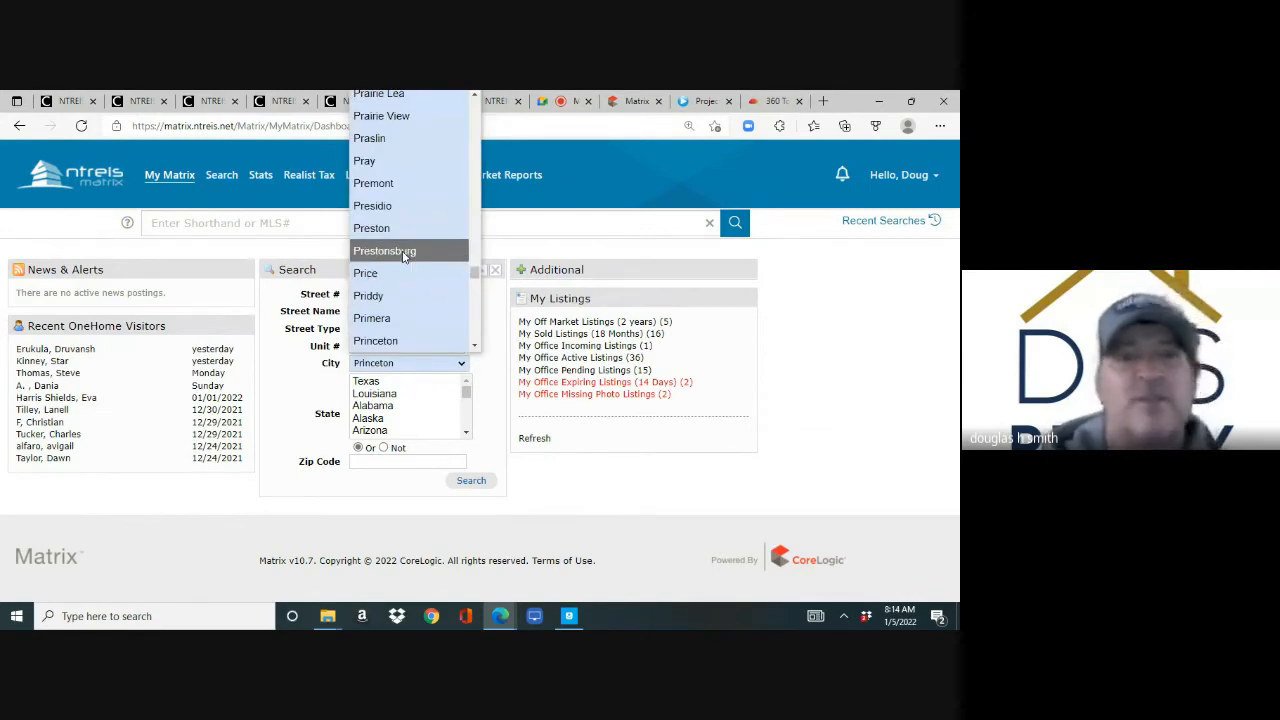
{"action": "left_click", "coordinate": [384, 250]}
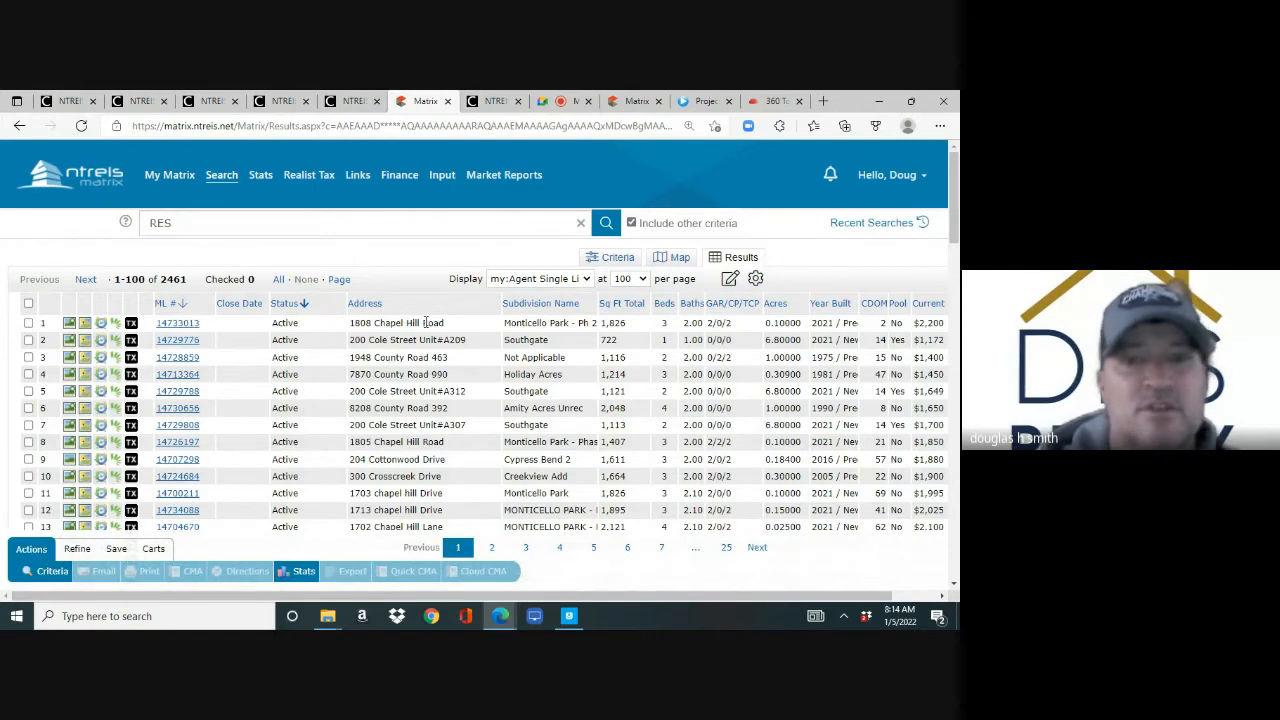
{"action": "mouse_move", "coordinate": [248, 380]}
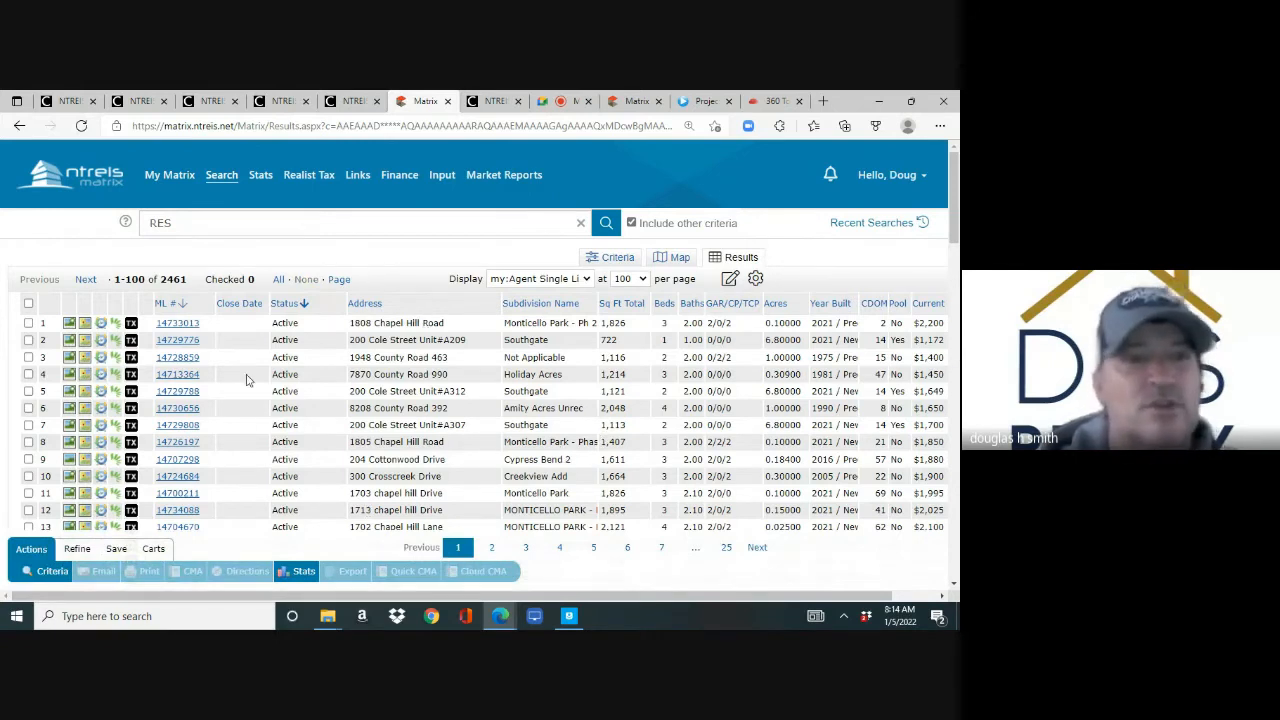
{"action": "left_click", "coordinate": [169, 174]}
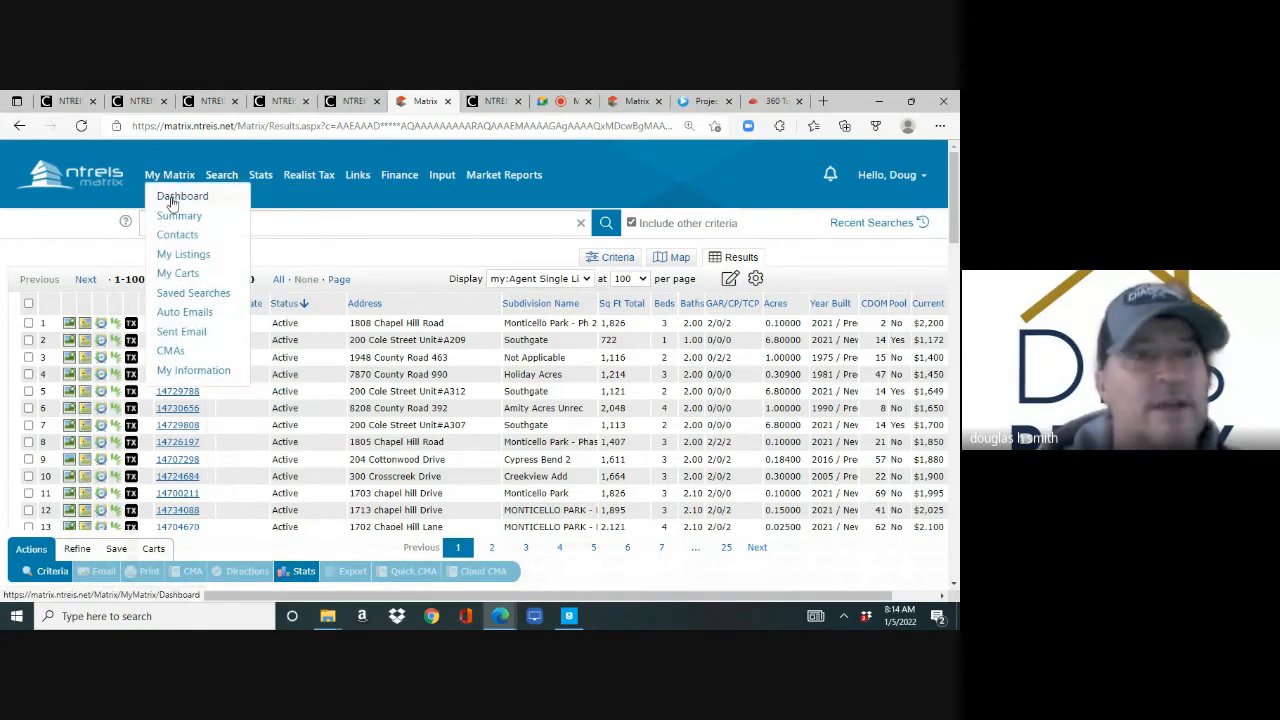
- Search street name 'fall' within zip code 75024, returning 53 listings
{"action": "left_click", "coordinate": [182, 195]}
{"action": "type", "text": "75024"}
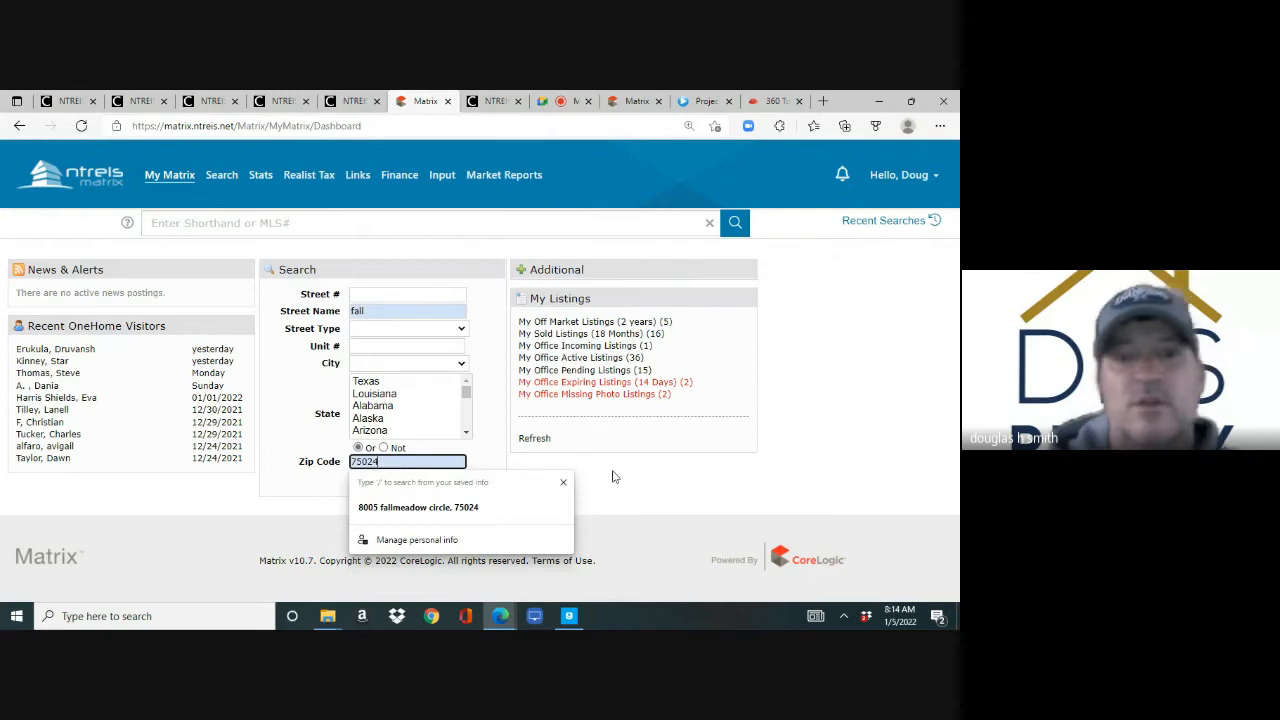
{"action": "left_click", "coordinate": [470, 483]}
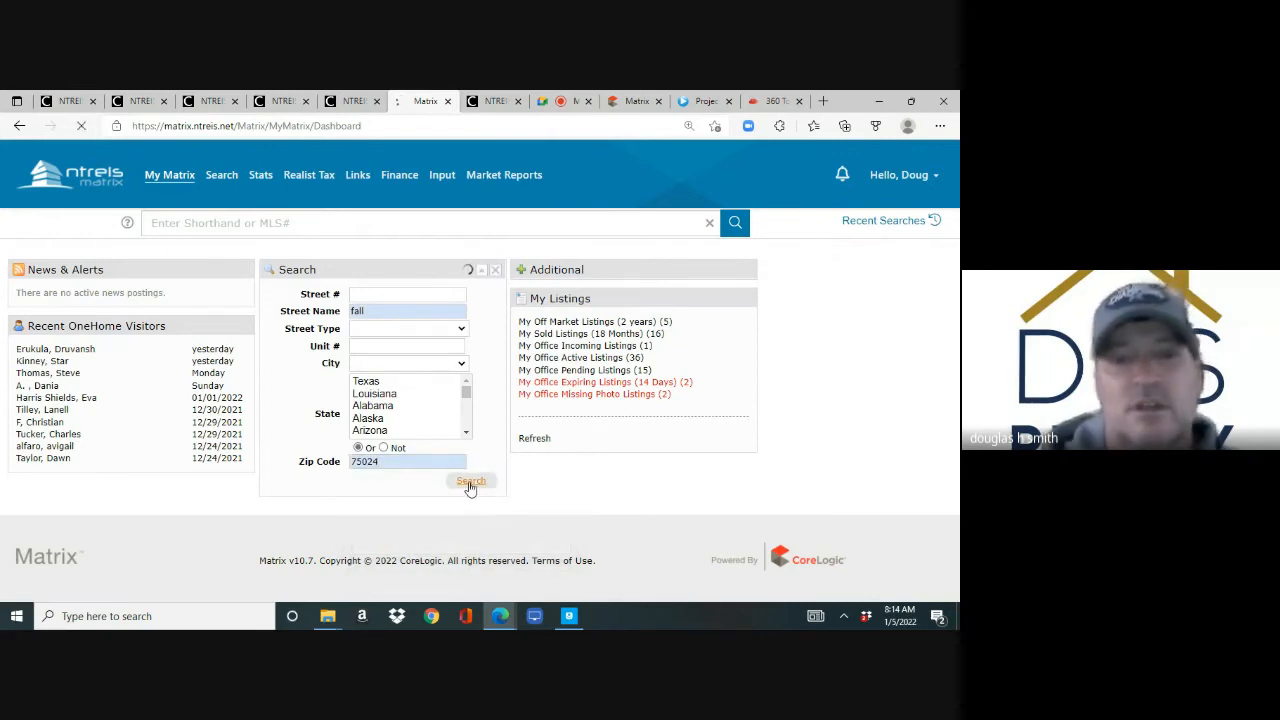
{"action": "left_click", "coordinate": [471, 482]}
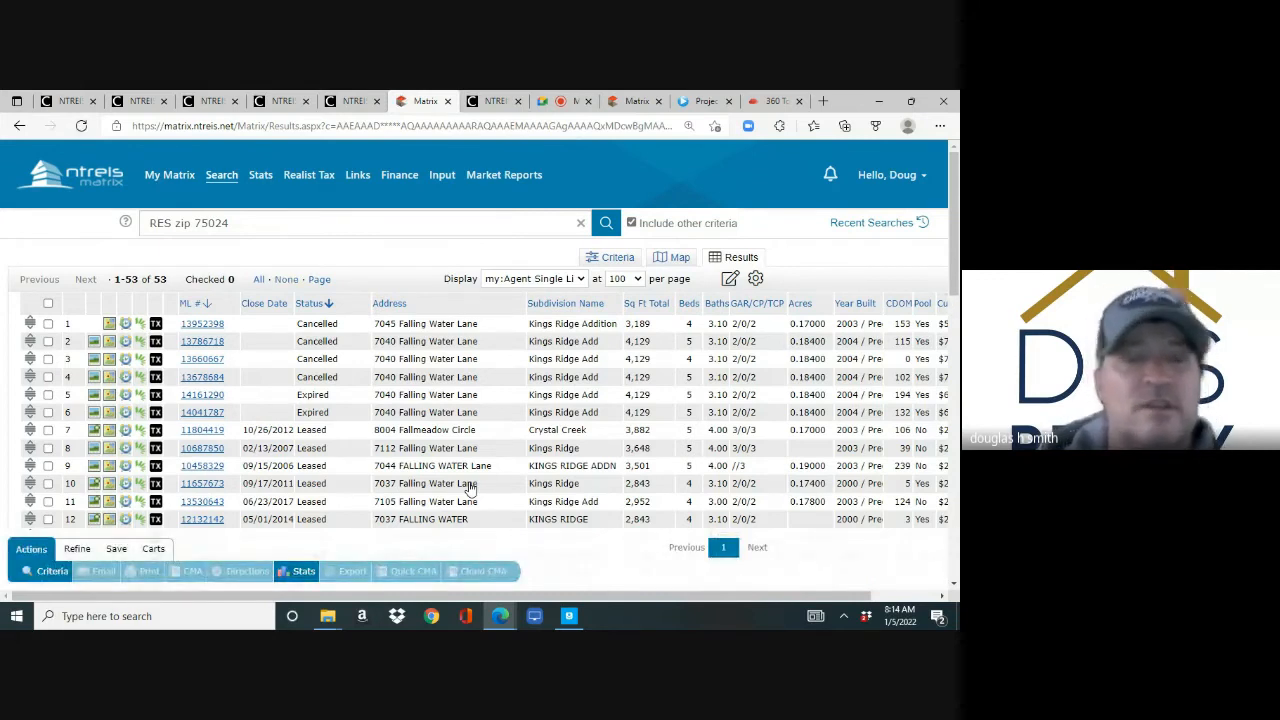
{"action": "left_click", "coordinate": [169, 174]}
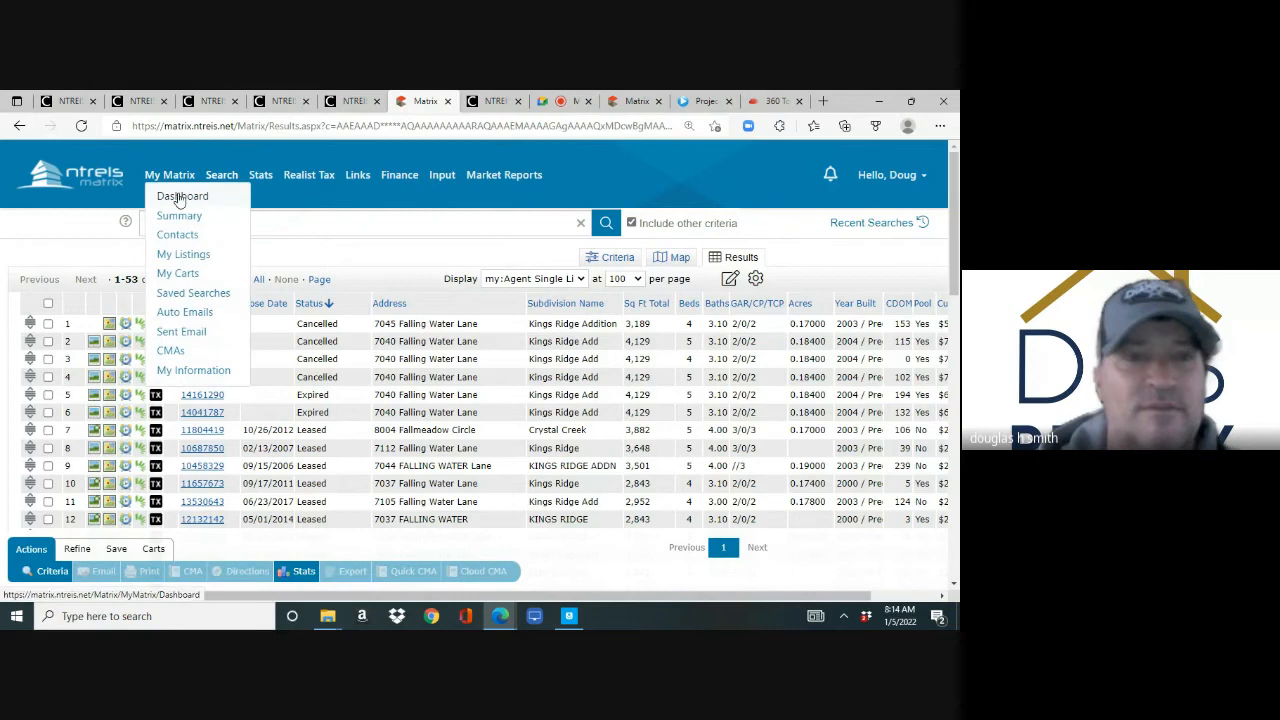
- Search the Dashboard with Street # 3635, Street Name 'g' and Unit # 4300
{"action": "left_click", "coordinate": [181, 196]}
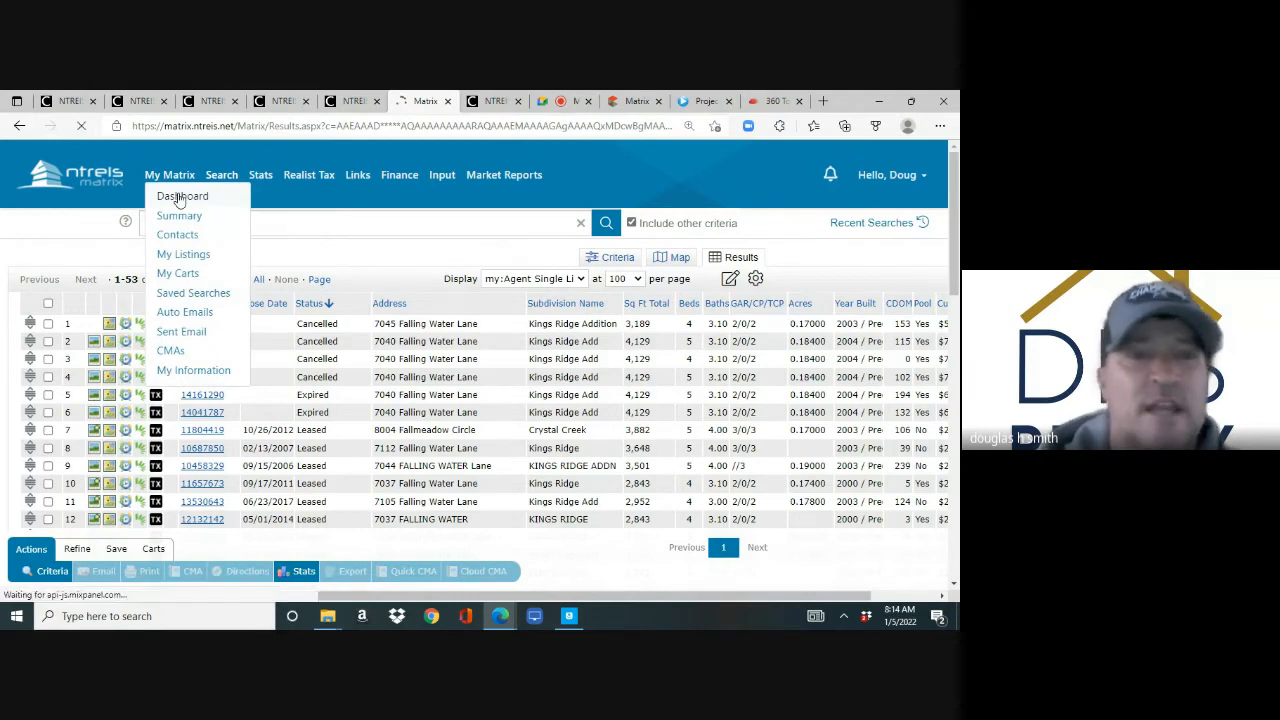
{"action": "left_click", "coordinate": [182, 195]}
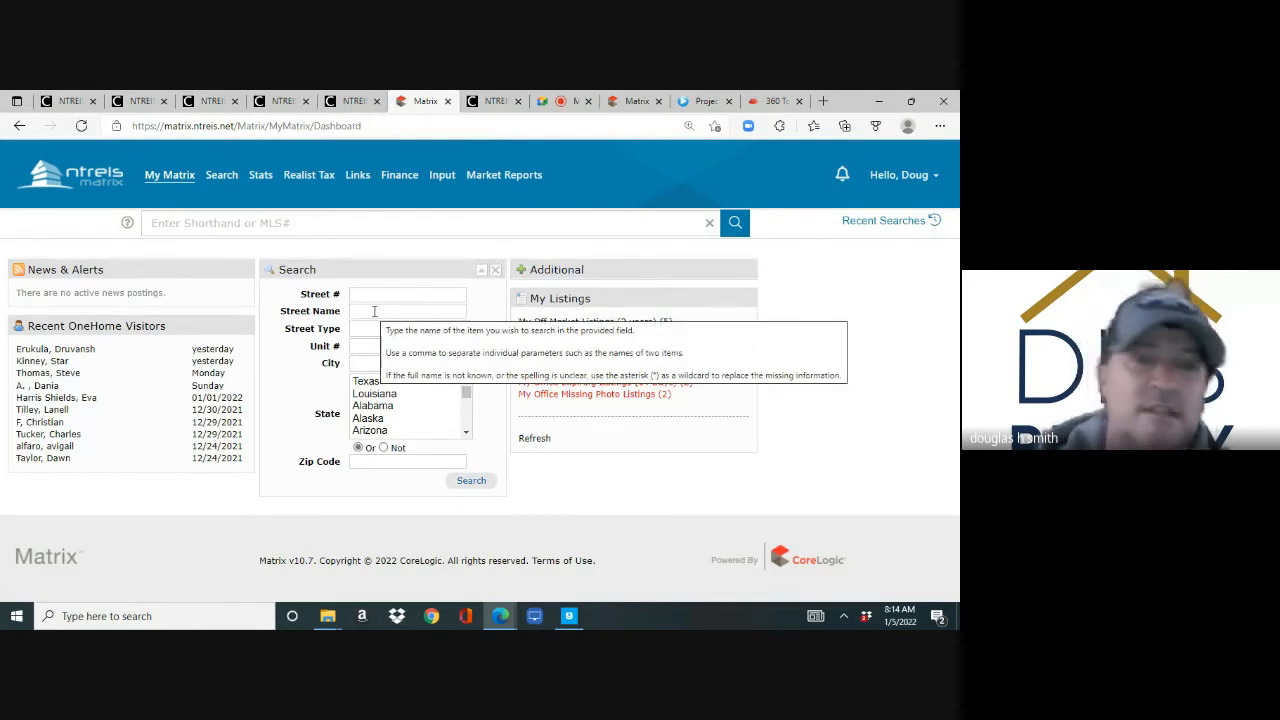
{"action": "left_click", "coordinate": [407, 311]}
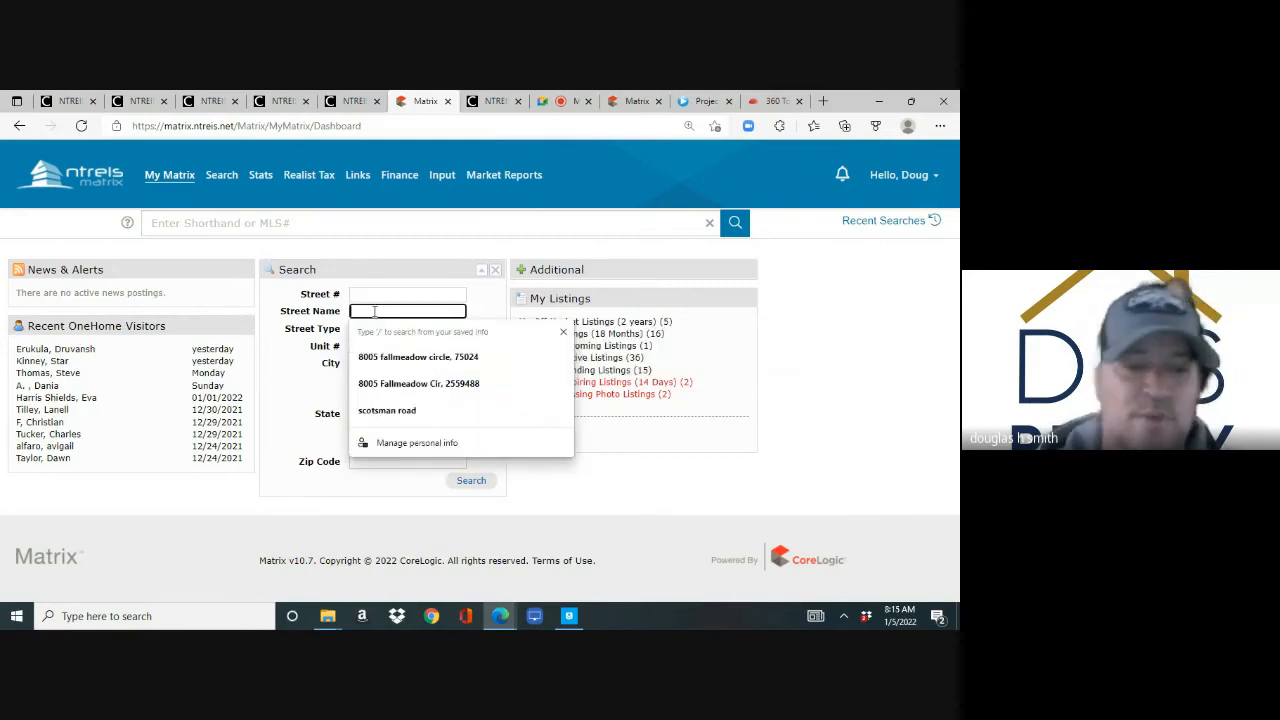
{"action": "type", "text": "c"}
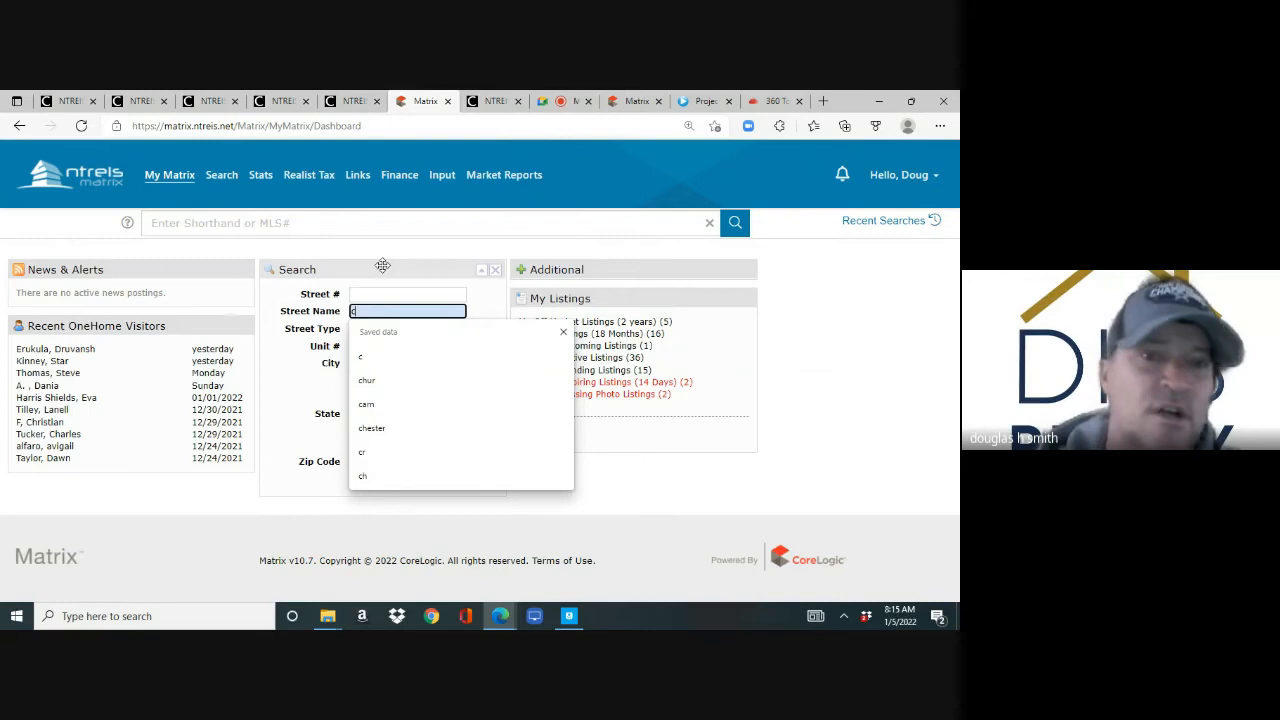
{"action": "mouse_move", "coordinate": [310, 407]}
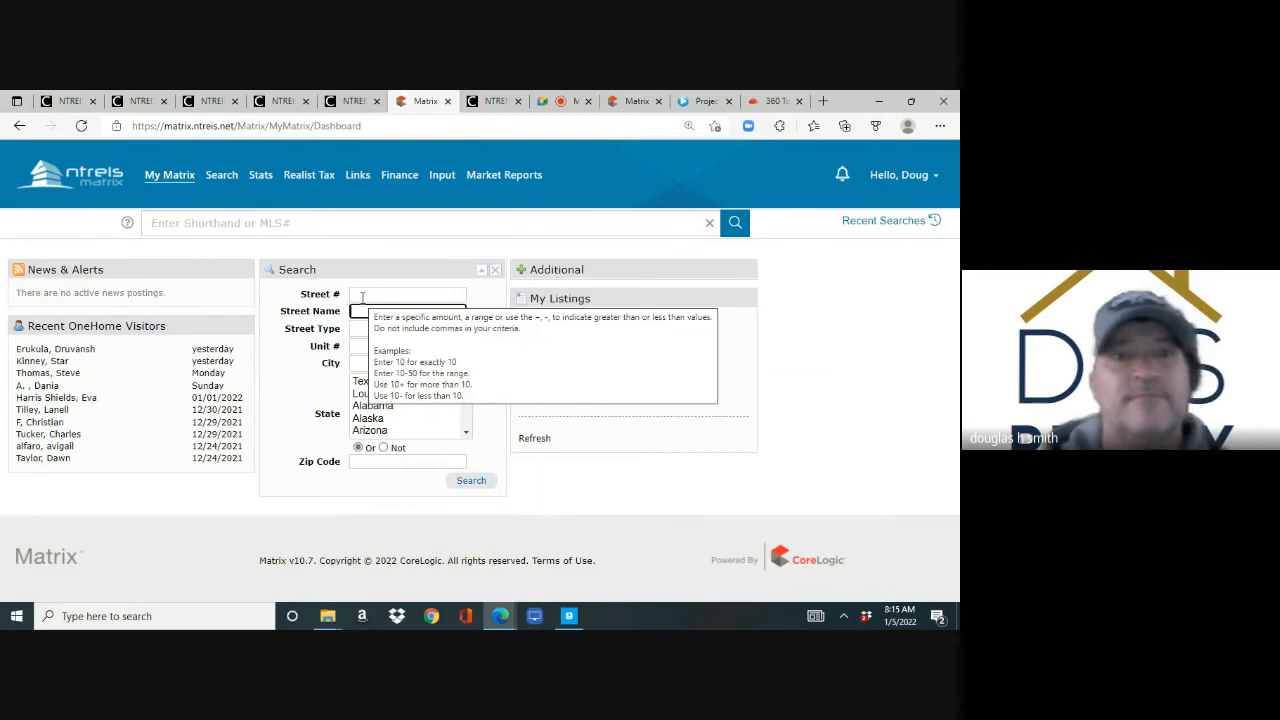
{"action": "type", "text": "3685"}
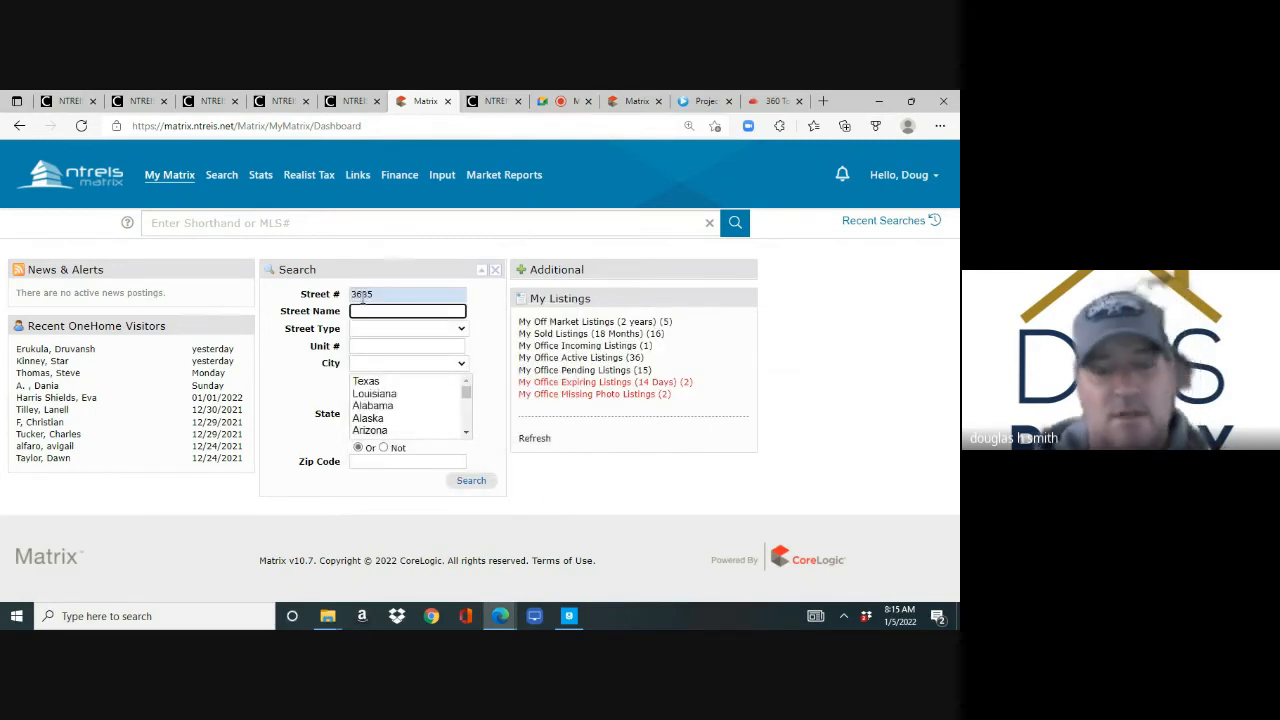
{"action": "type", "text": "g"}
{"action": "left_click", "coordinate": [407, 346]}
{"action": "type", "text": "43"}
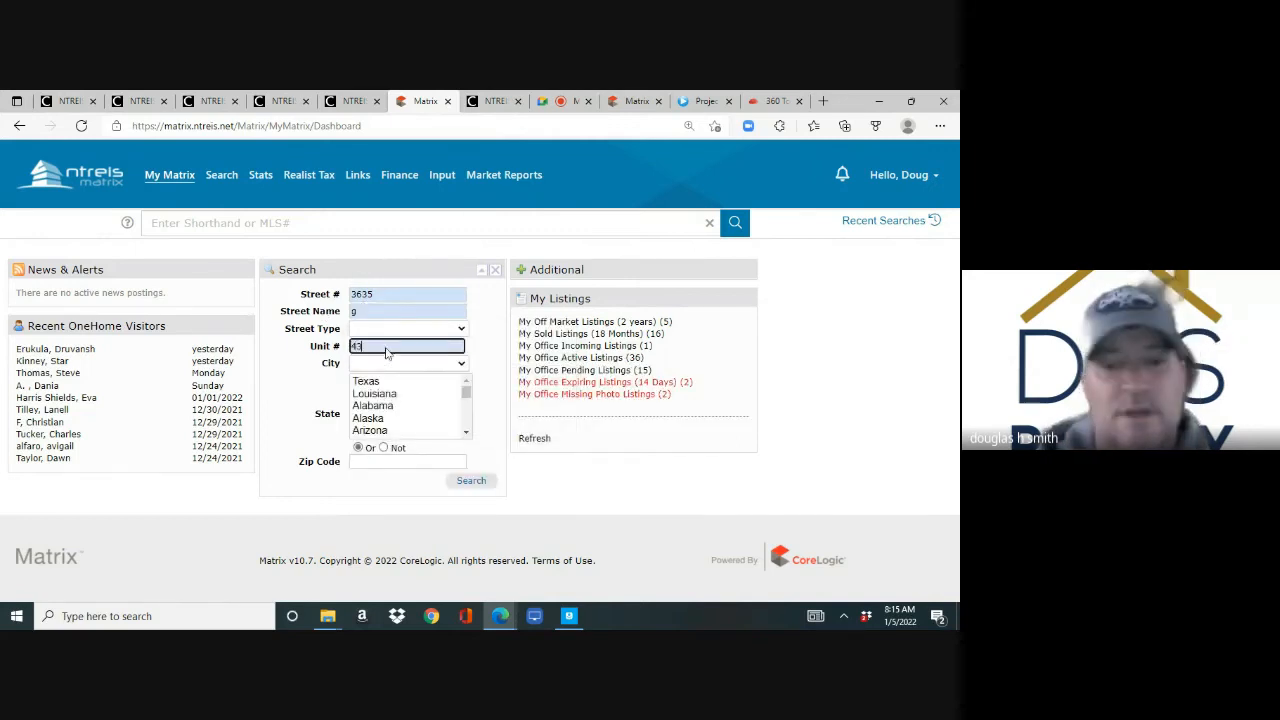
{"action": "type", "text": "00"}
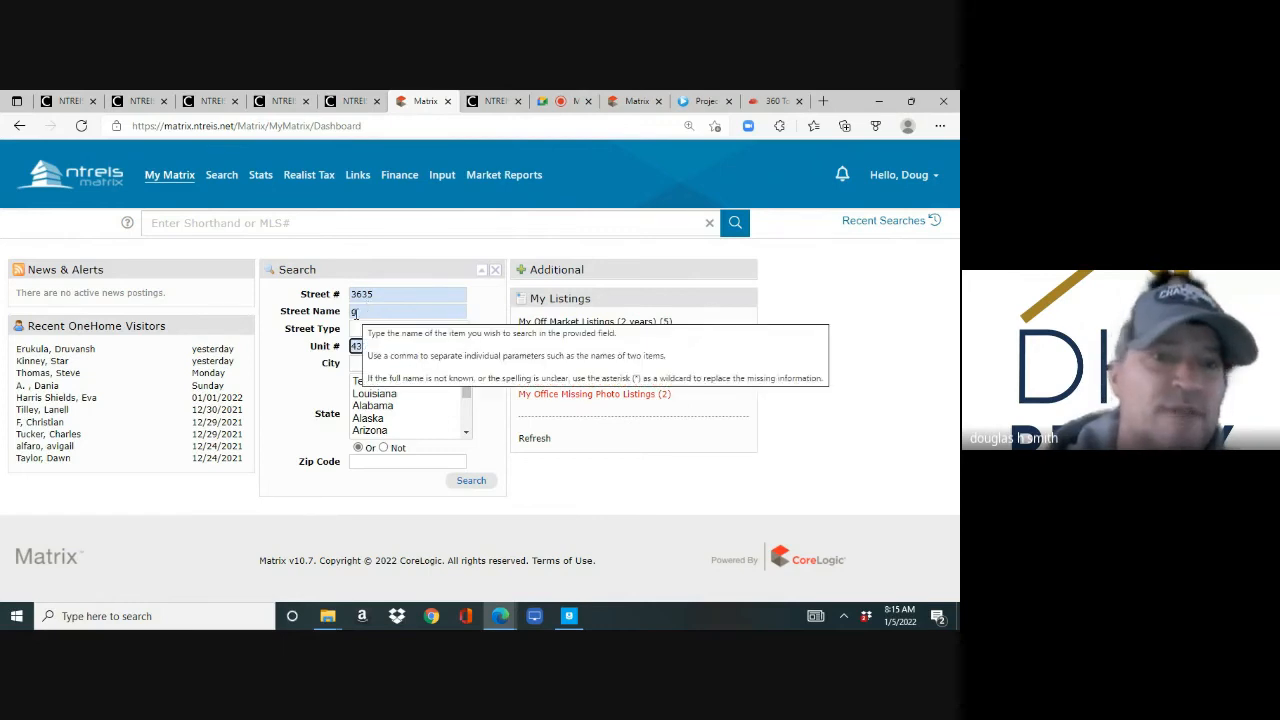
{"action": "left_click", "coordinate": [471, 481]}
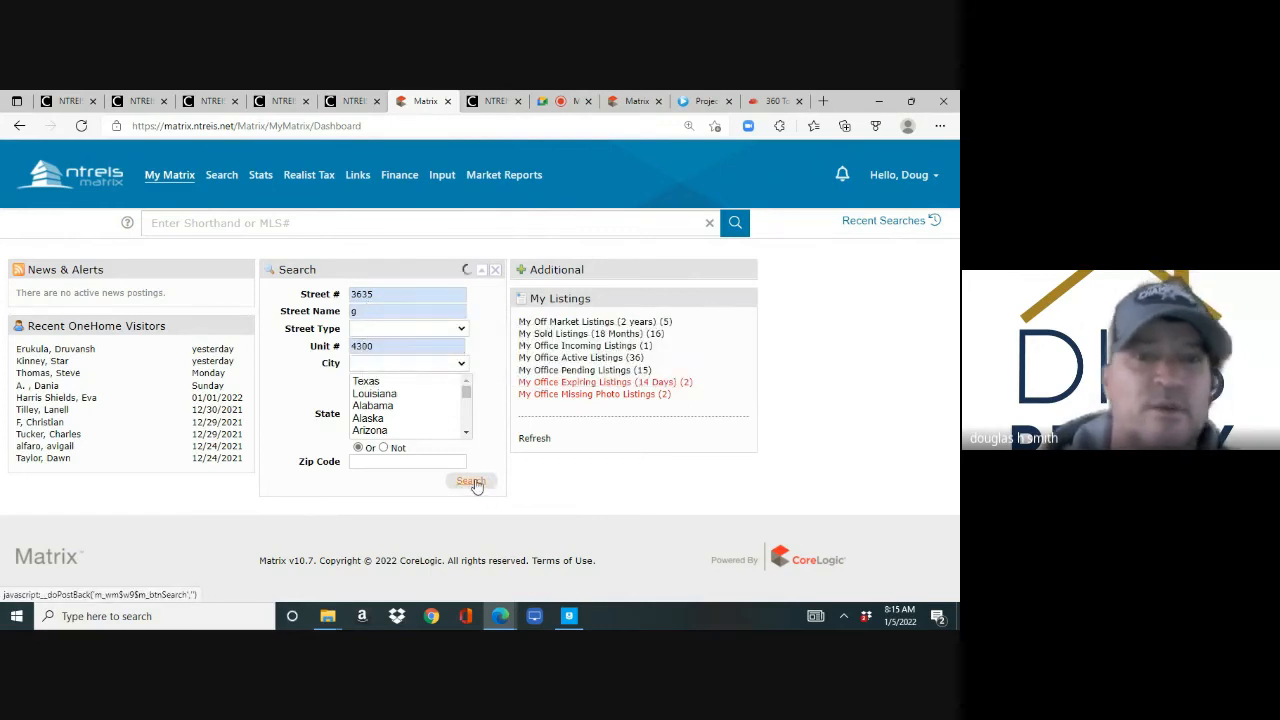
{"action": "left_click", "coordinate": [470, 481]}
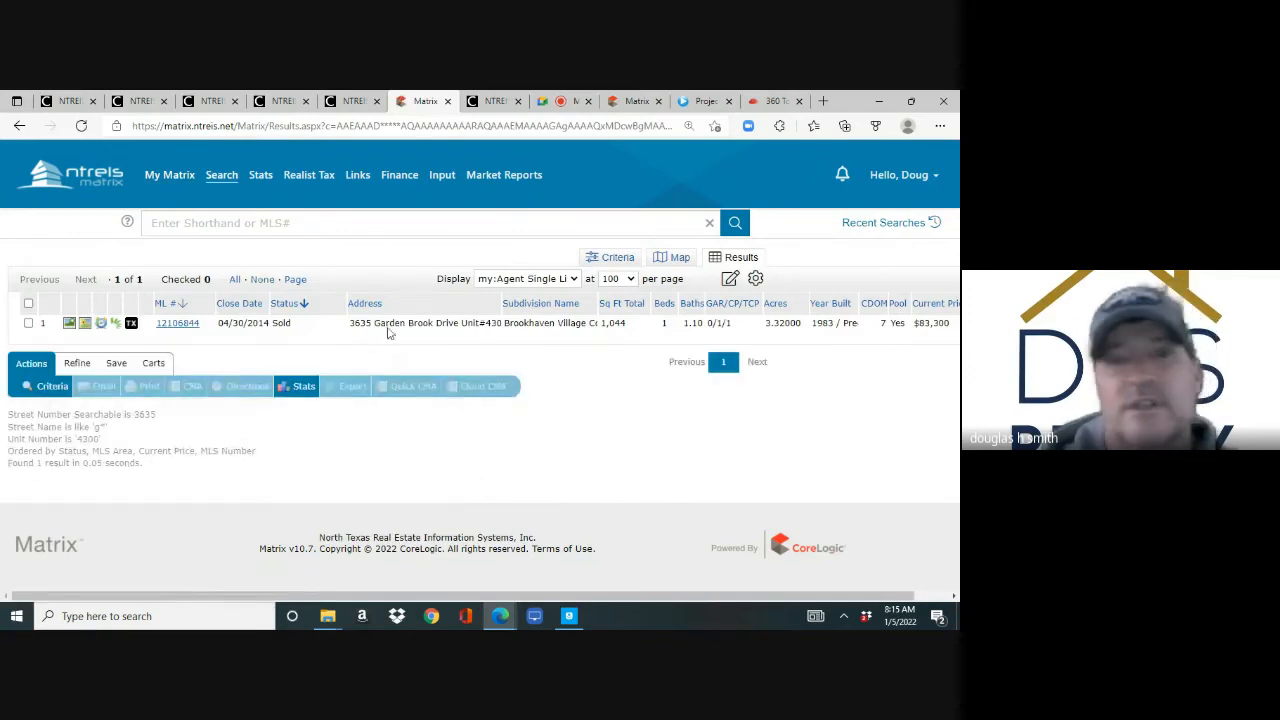
{"action": "mouse_move", "coordinate": [505, 337]}
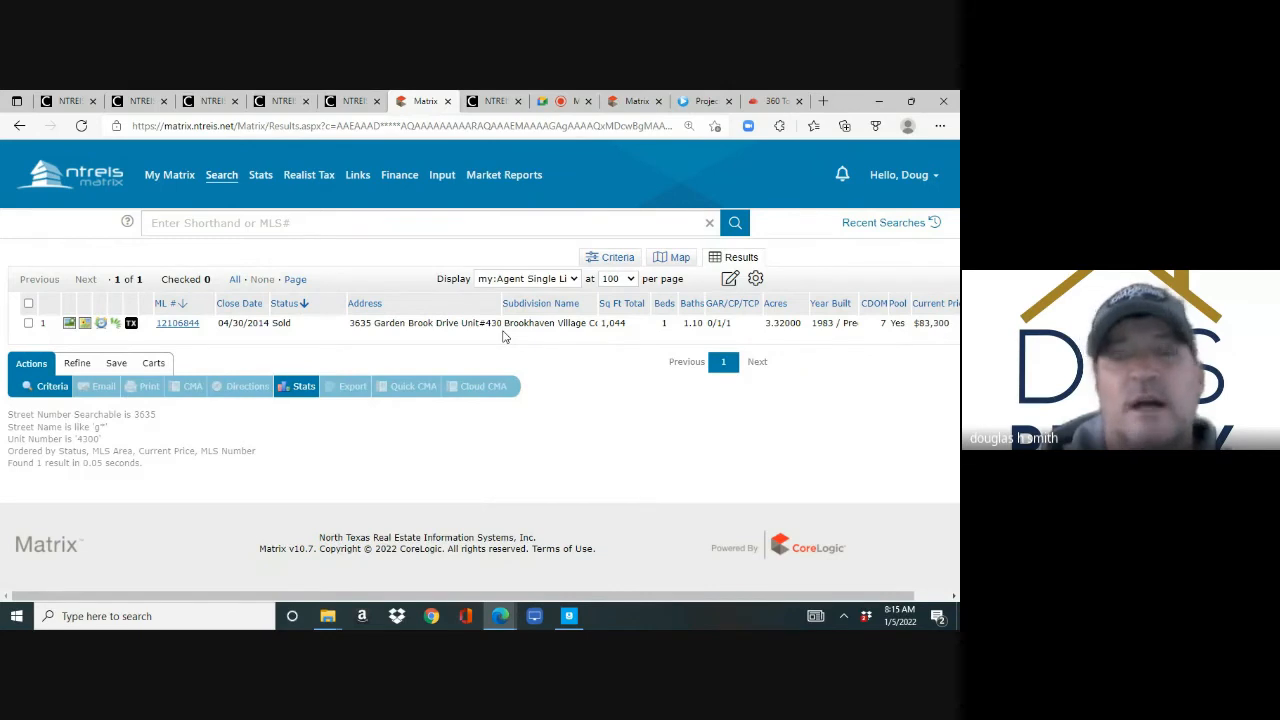
- Review the sold Garden Brook Drive result, then return to the empty Dashboard
{"action": "left_click", "coordinate": [169, 174]}
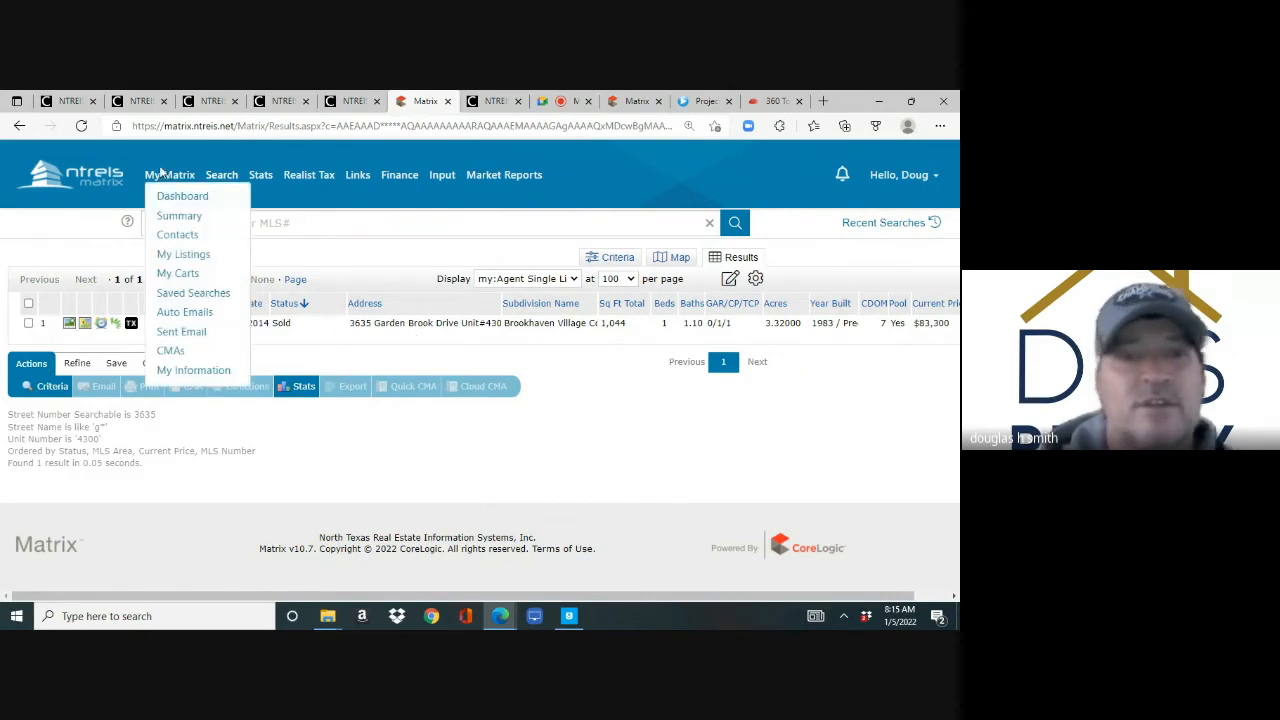
{"action": "left_click", "coordinate": [182, 195]}
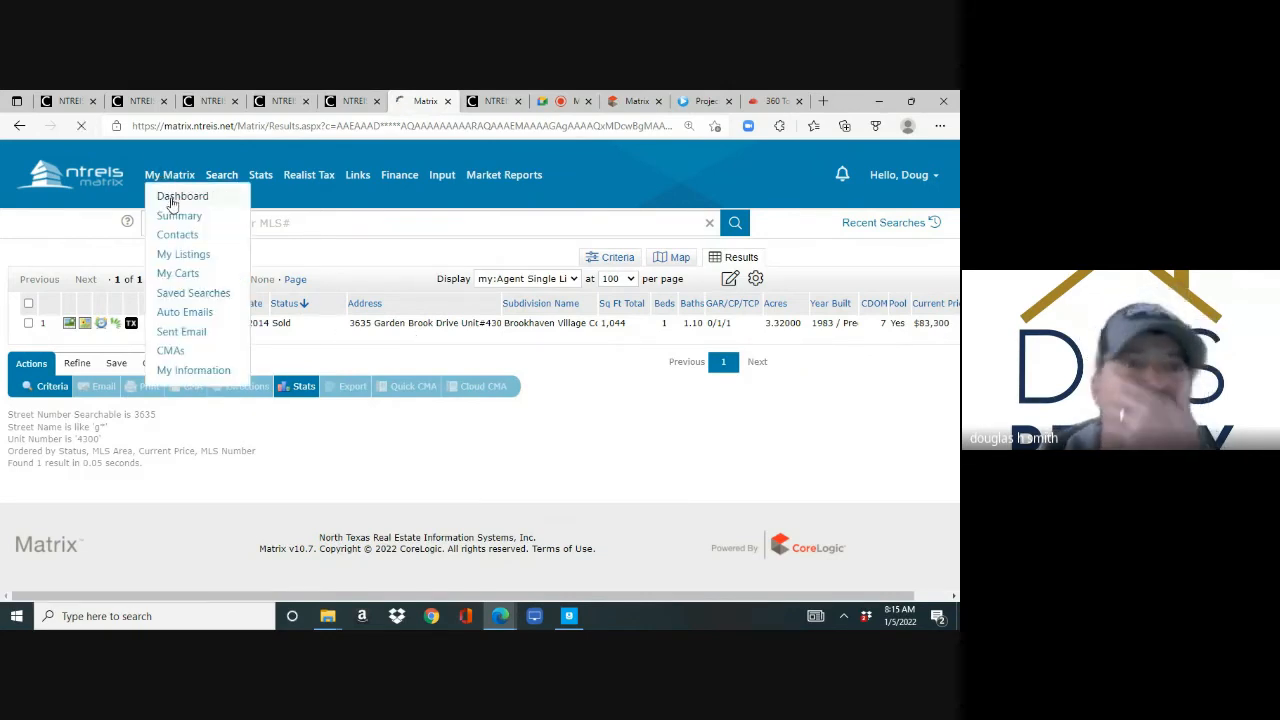
{"action": "left_click", "coordinate": [182, 195]}
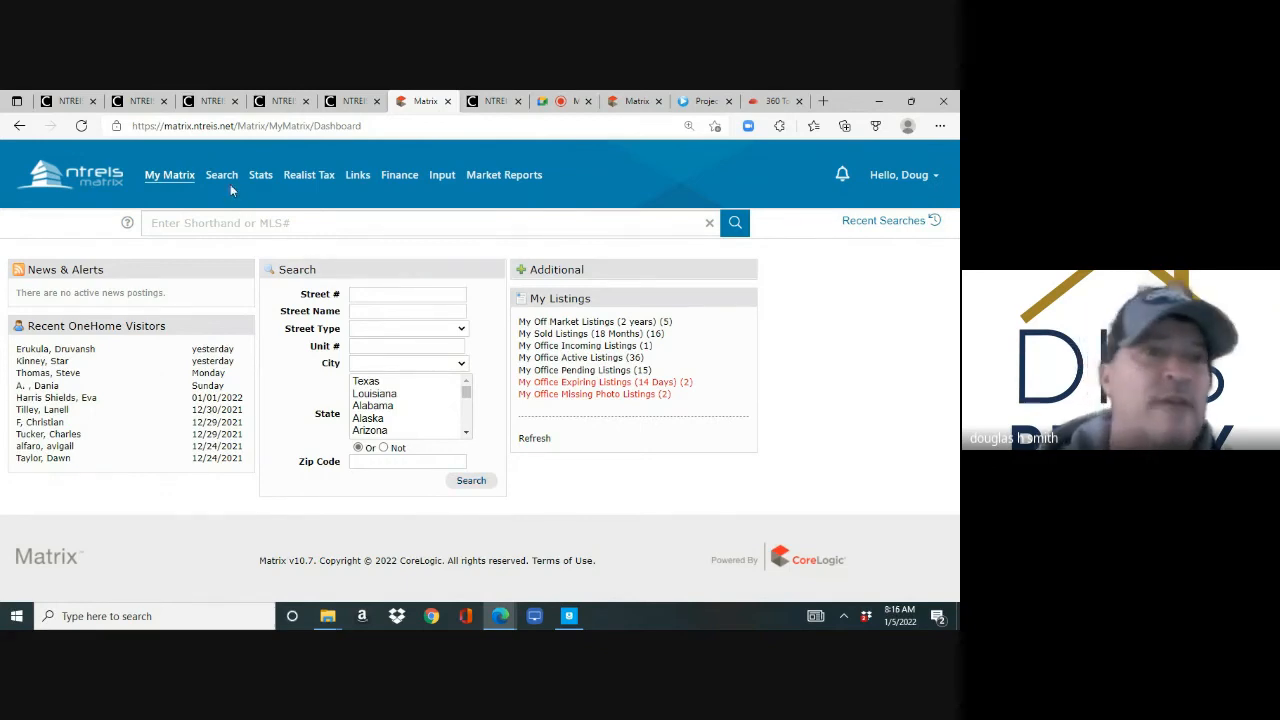
- Open the Residential Lease quick search form from the Search menu
{"action": "left_click", "coordinate": [221, 174]}
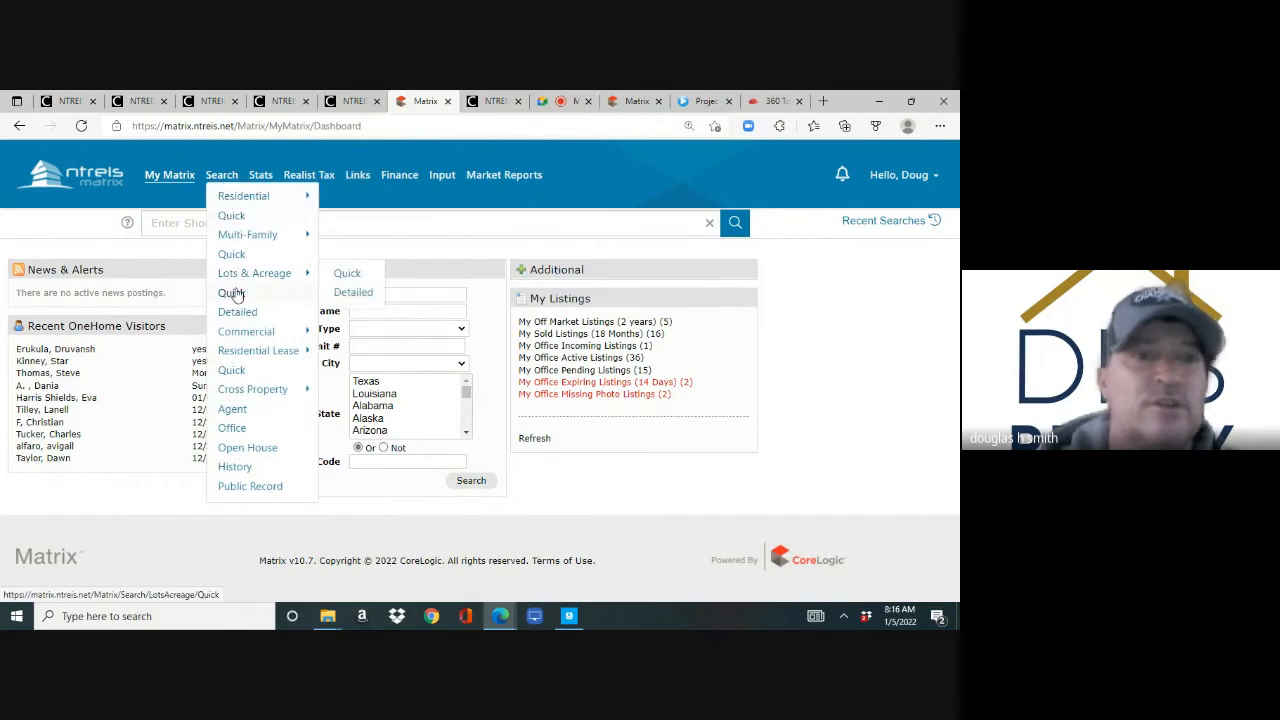
{"action": "mouse_move", "coordinate": [237, 311]}
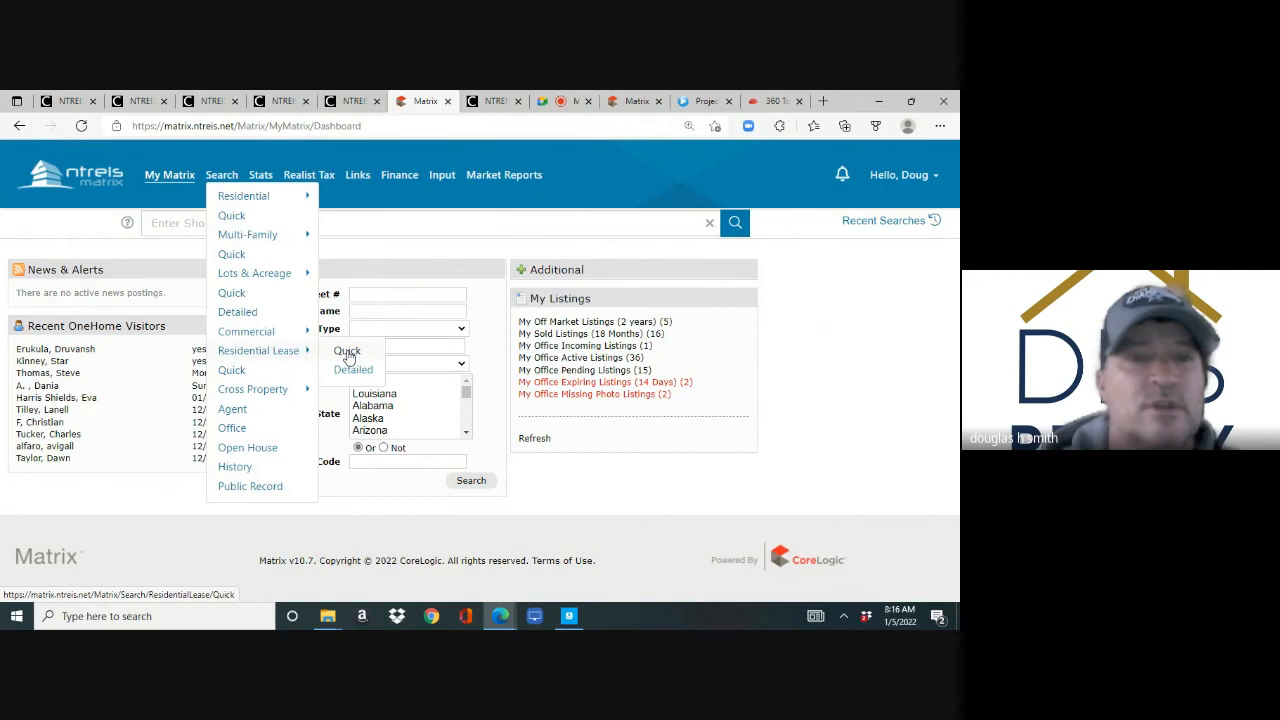
{"action": "left_click", "coordinate": [347, 350]}
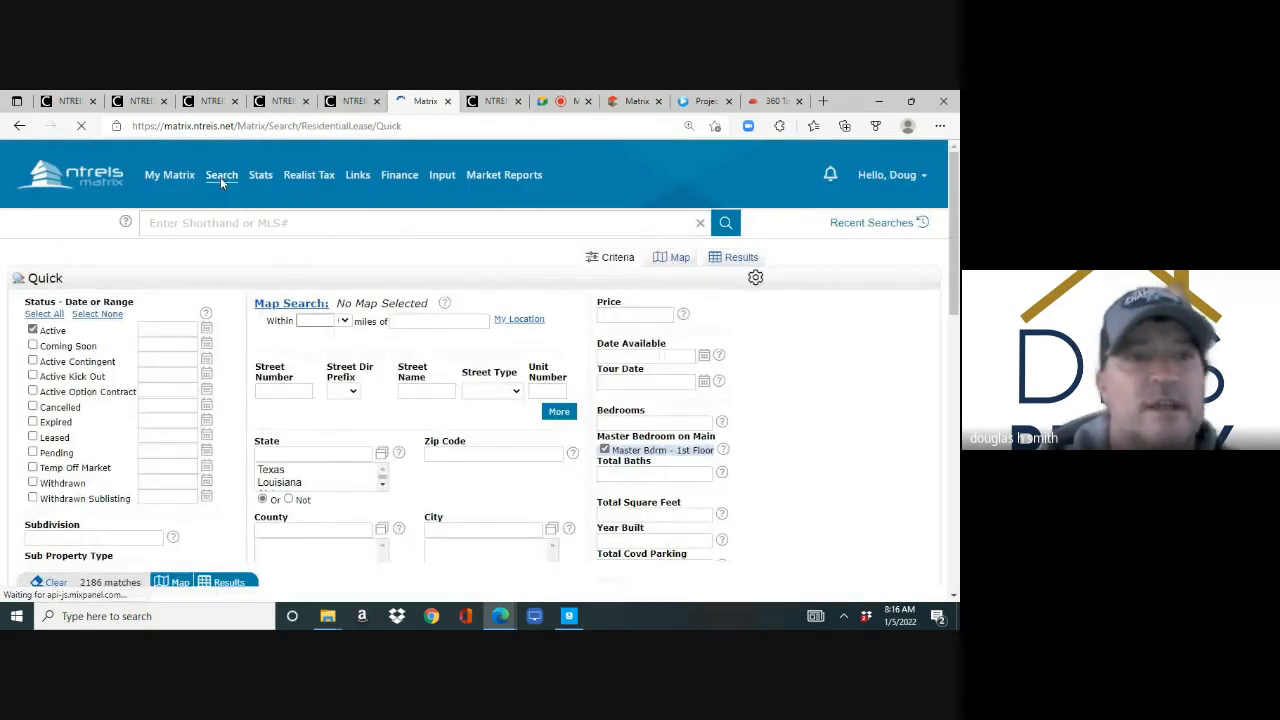
{"action": "left_click", "coordinate": [221, 174]}
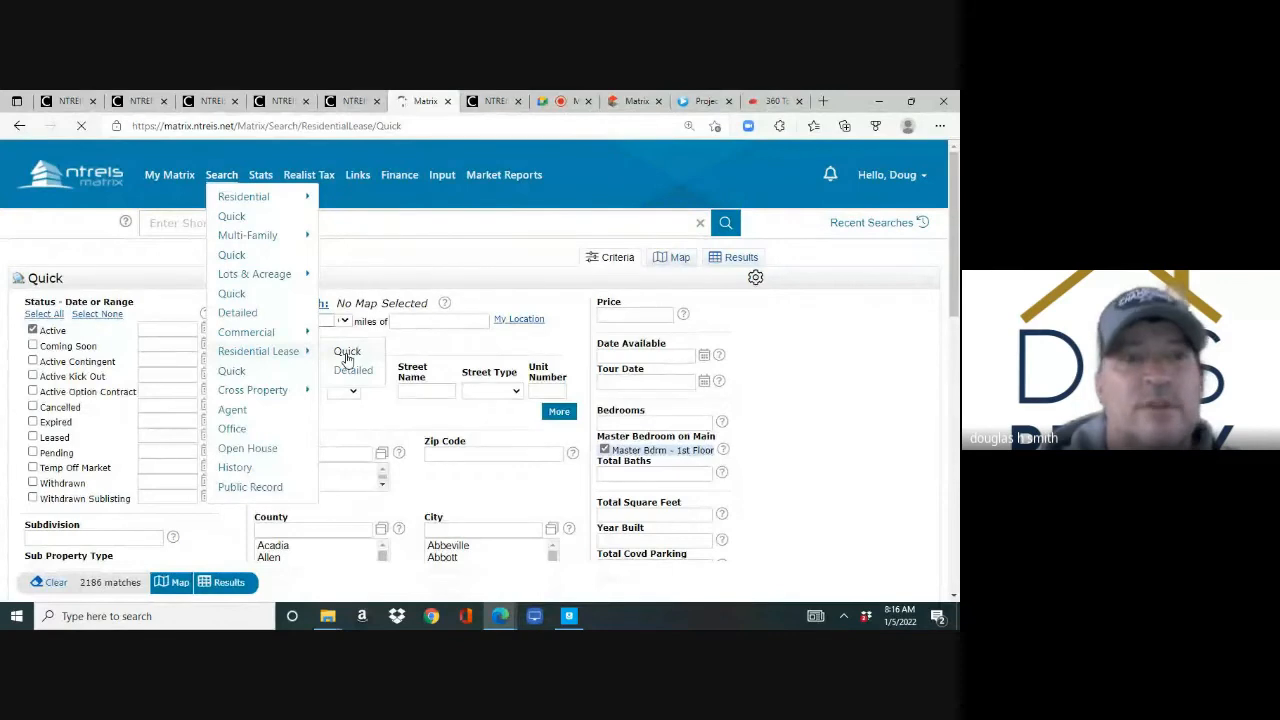
{"action": "left_click", "coordinate": [347, 351]}
{"action": "type", "text": "0-2500"}
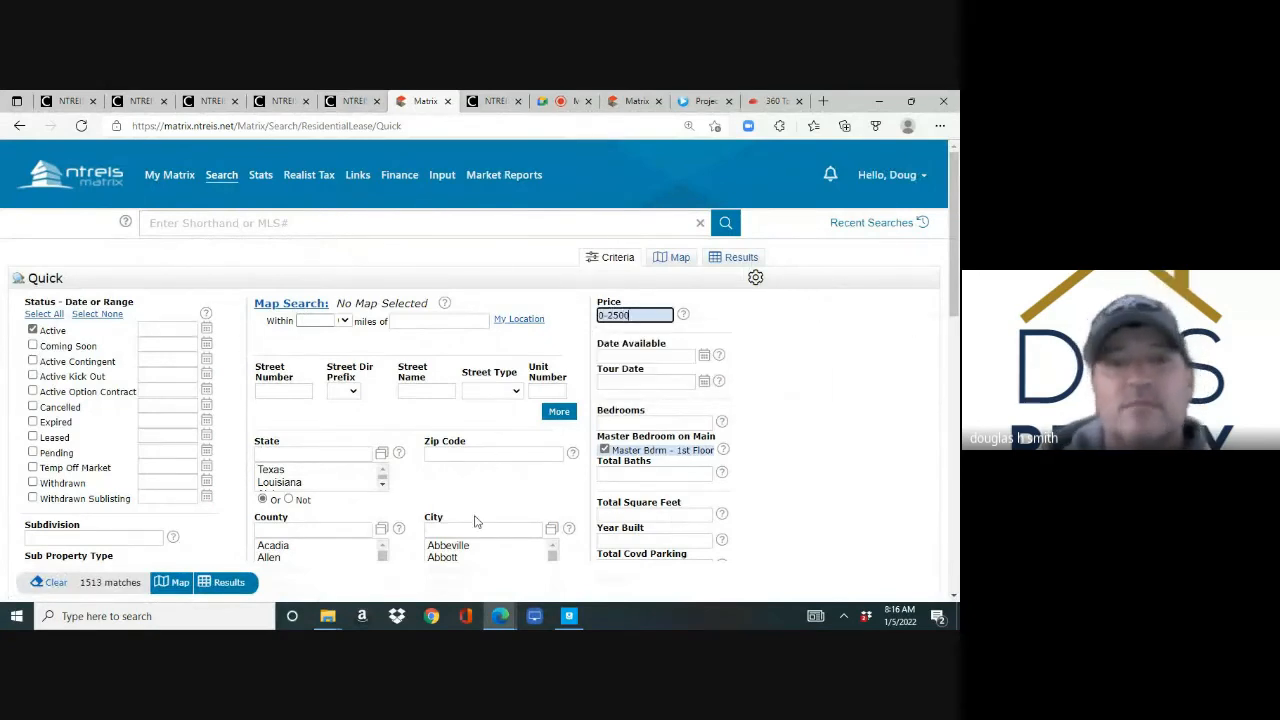
- Enter The Colony, Carrollton and Lewisville as the search cities
{"action": "left_click", "coordinate": [482, 529]}
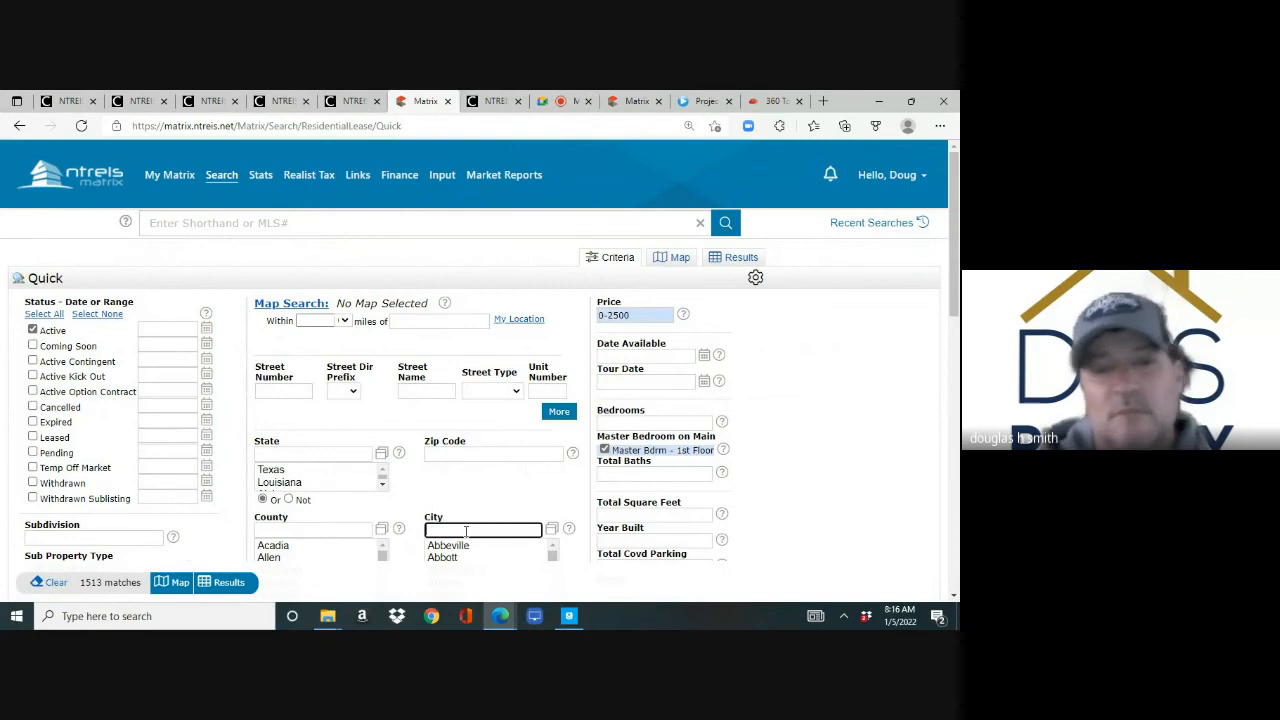
{"action": "type", "text": "the colony"}
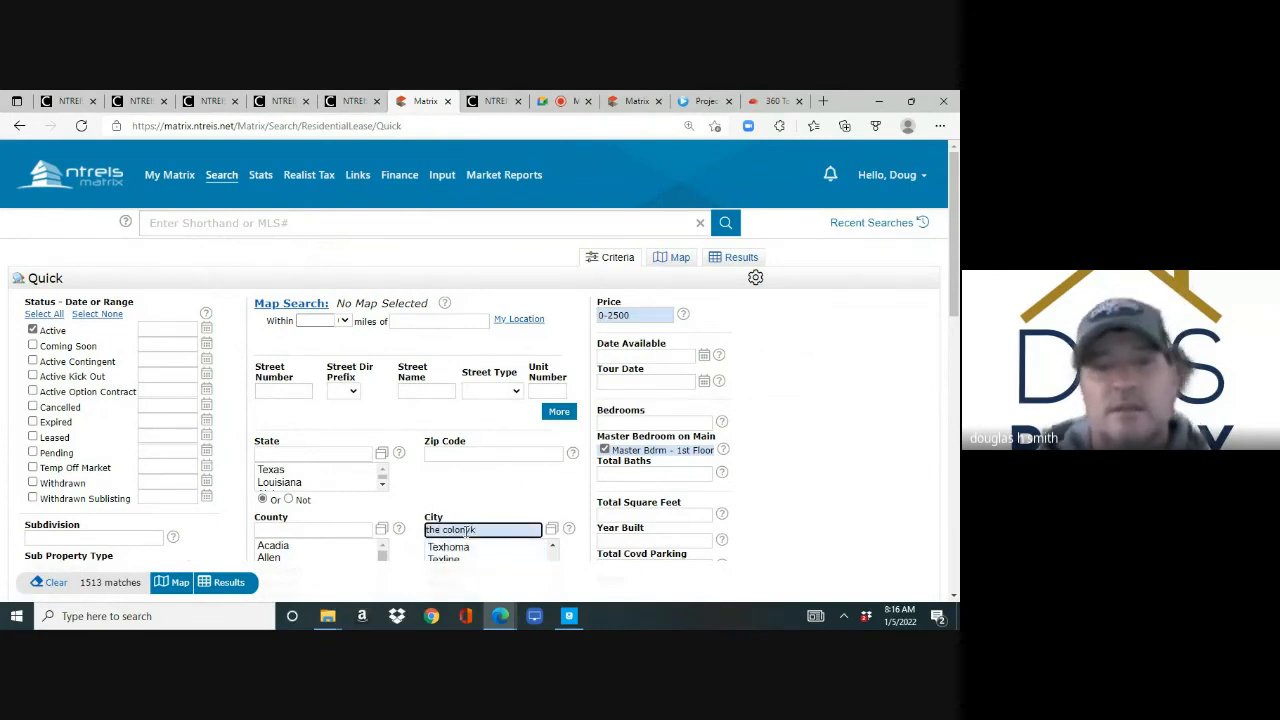
{"action": "type", "text": ",carrollton"}
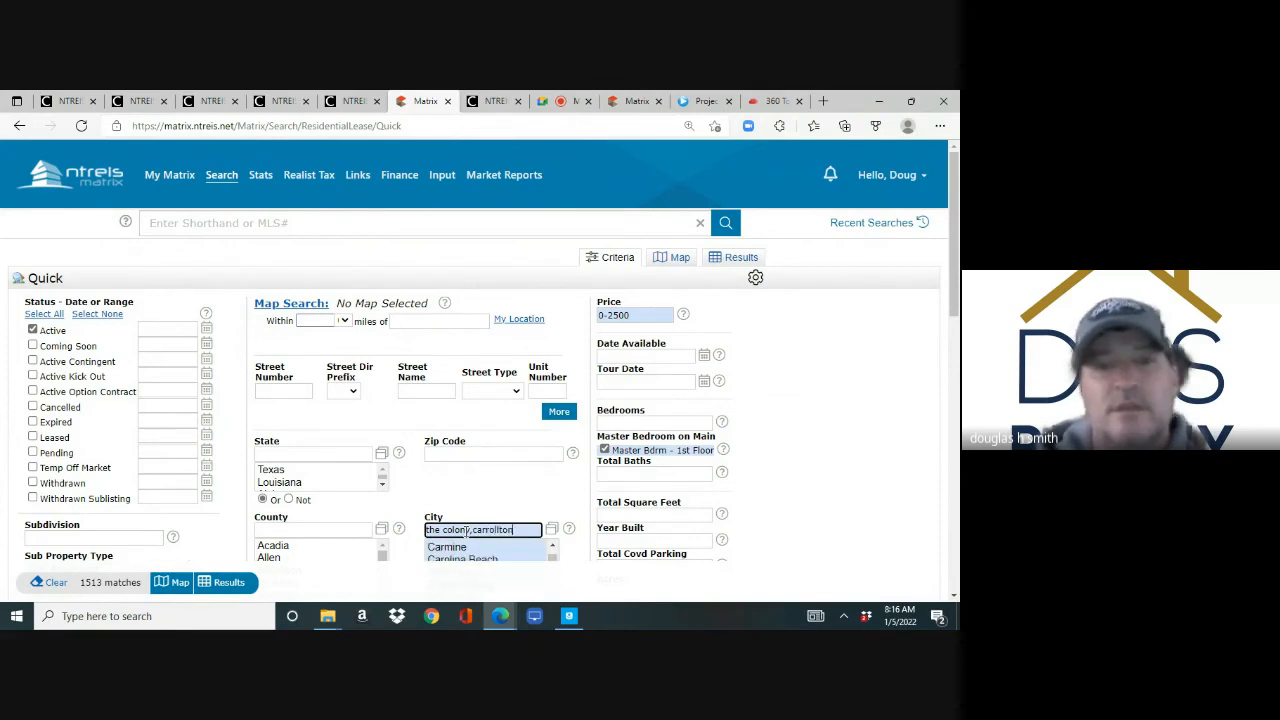
{"action": "type", "text": "lewisville"}
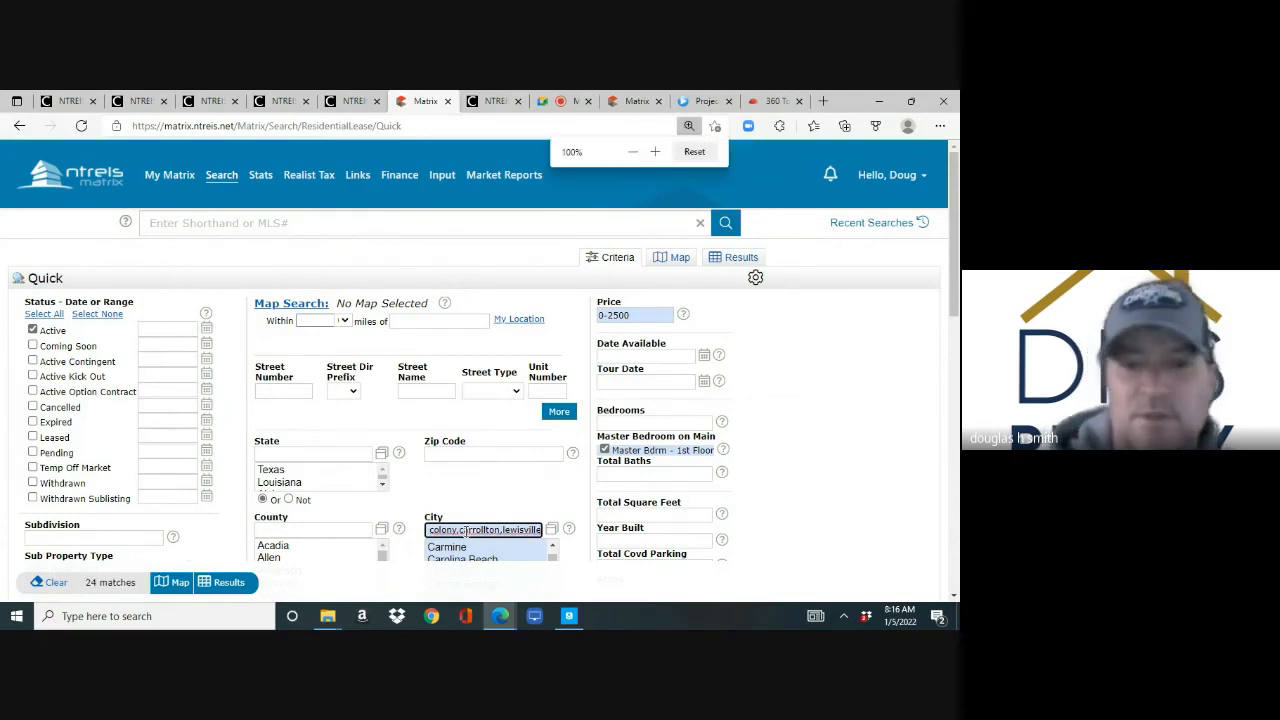
{"action": "left_click", "coordinate": [633, 151]}
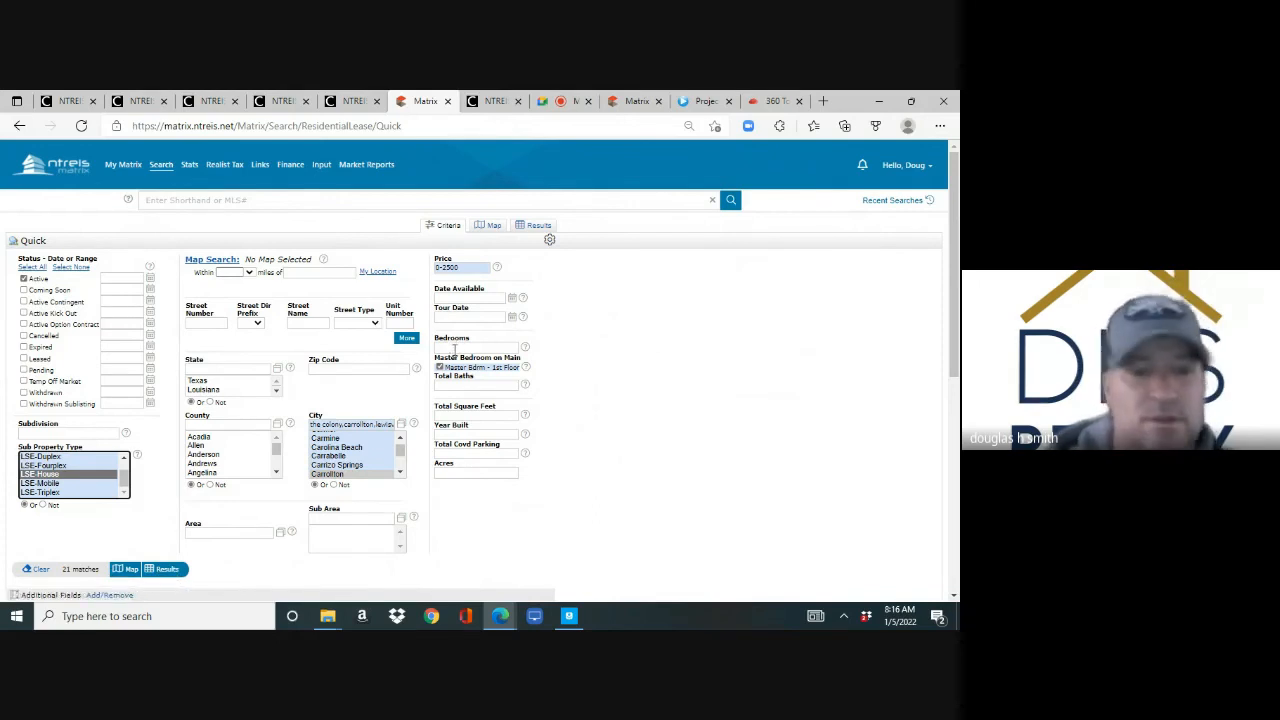
- Set minimum criteria: Bedrooms 3+, Total Baths 2+ and Year Built 1997+
{"action": "left_click", "coordinate": [476, 347]}
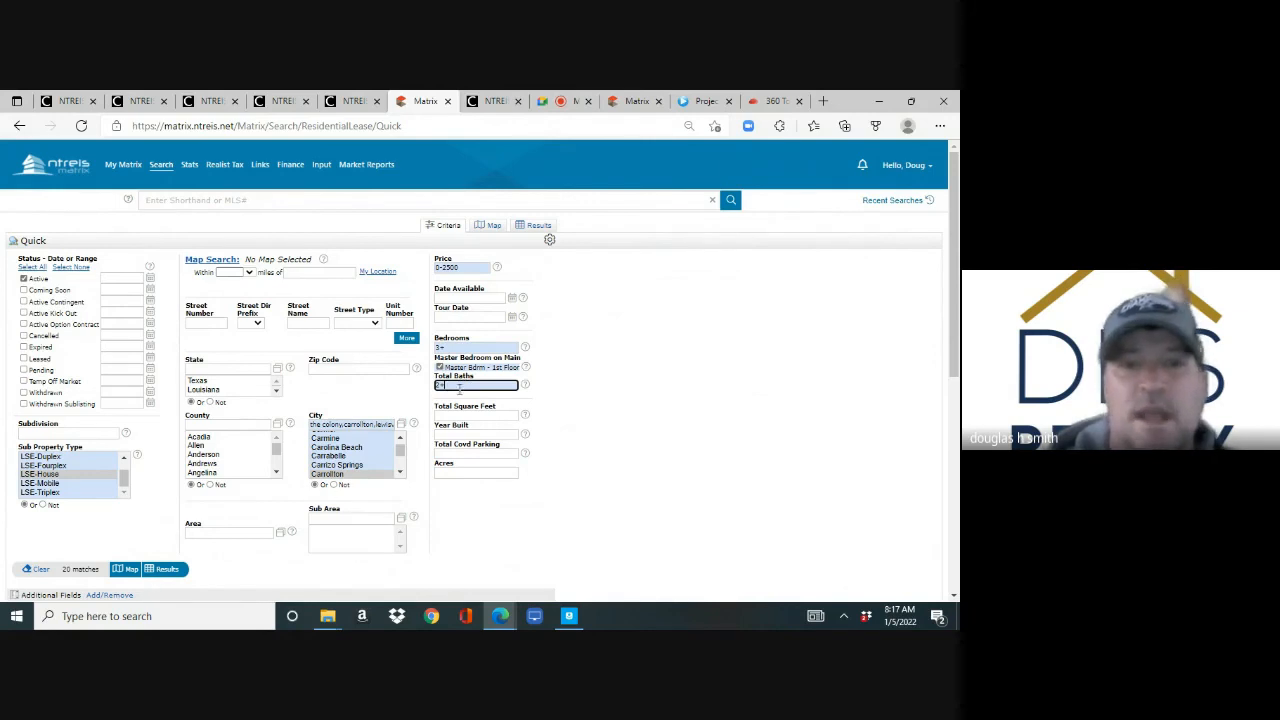
{"action": "left_click", "coordinate": [476, 435]}
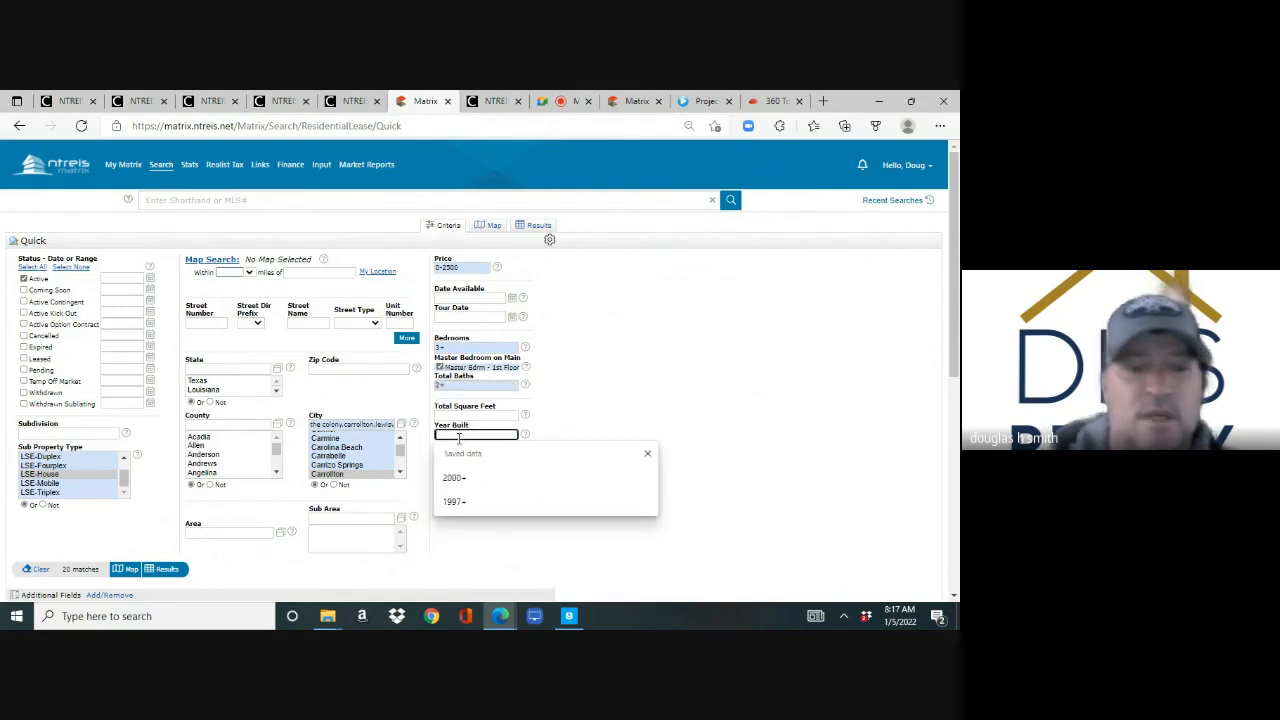
{"action": "left_click", "coordinate": [454, 501]}
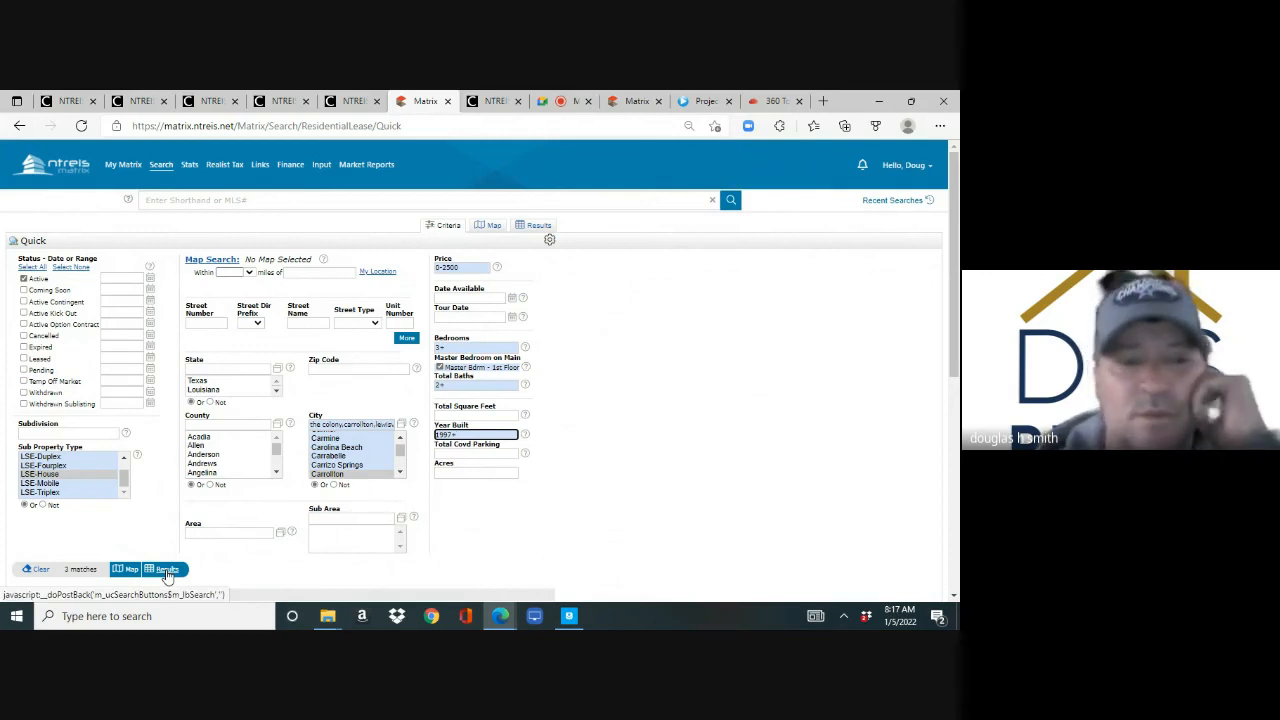
- List the three matching houses and start saving the search as a new auto email
{"action": "left_click", "coordinate": [164, 569]}
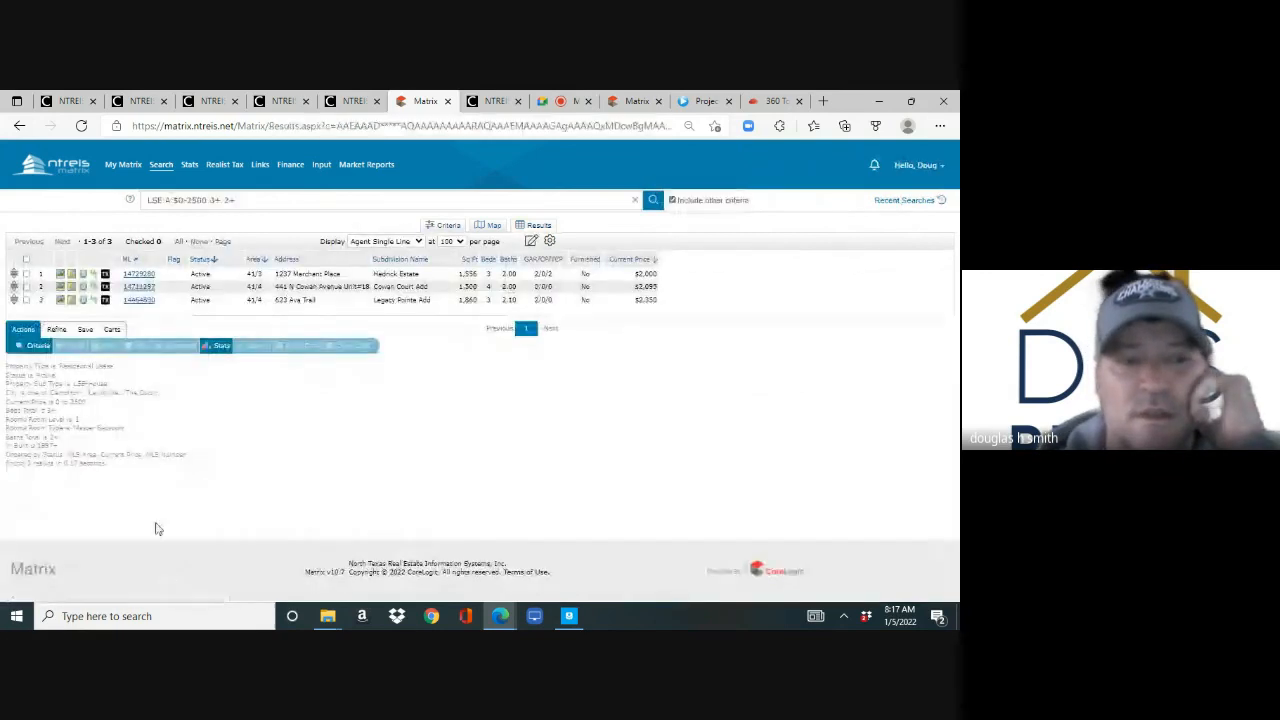
{"action": "left_click", "coordinate": [84, 329]}
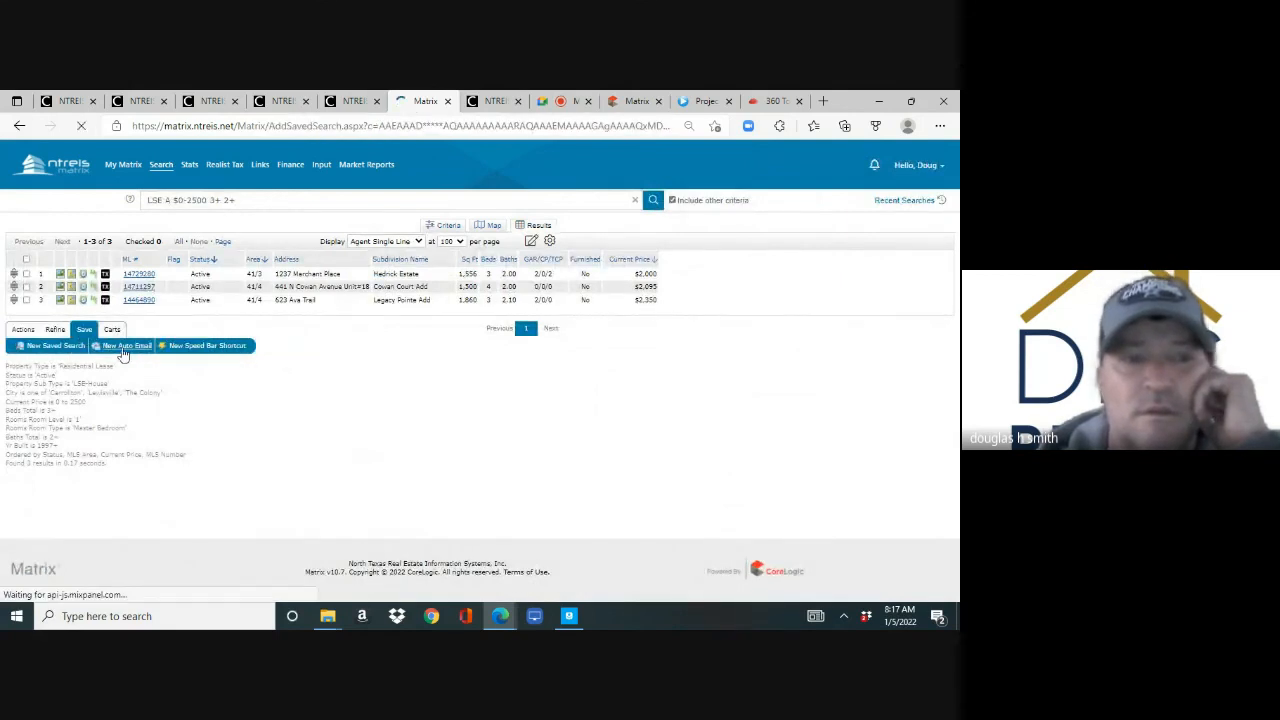
{"action": "left_click", "coordinate": [124, 345]}
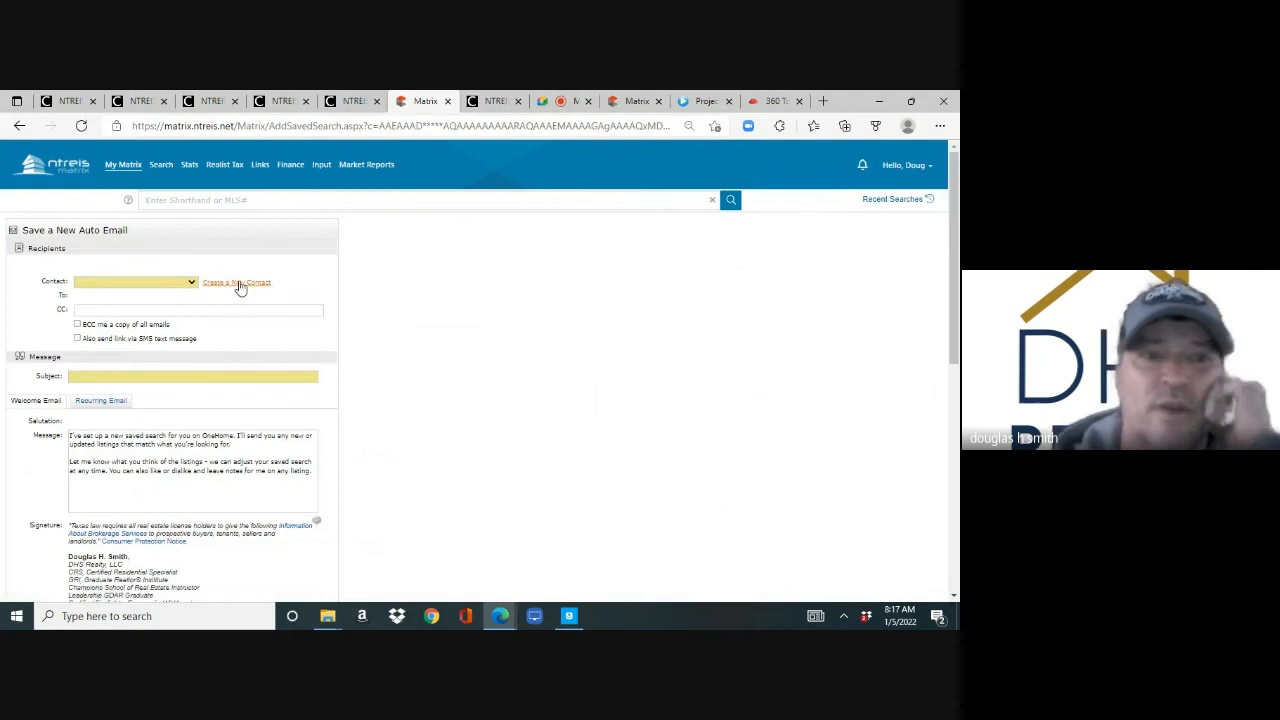
- Create and save a new contact (first name 'time') as the auto email recipient
{"action": "left_click", "coordinate": [237, 282]}
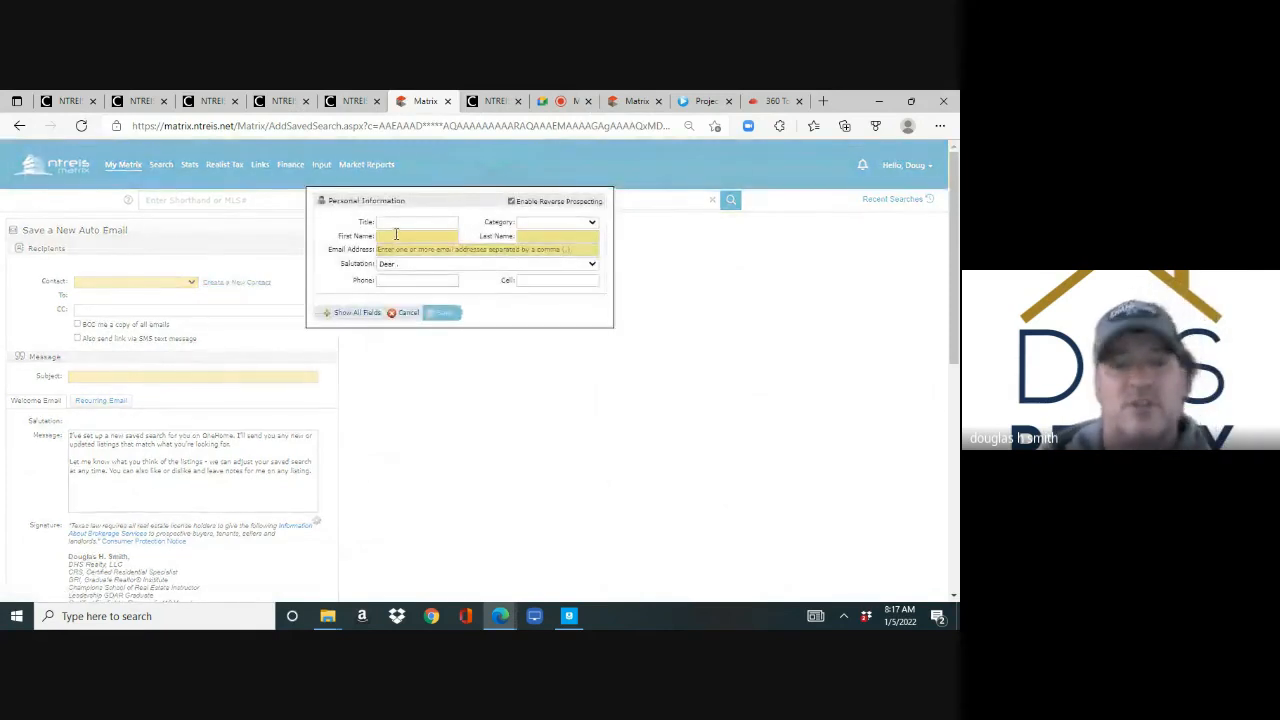
{"action": "type", "text": "time"}
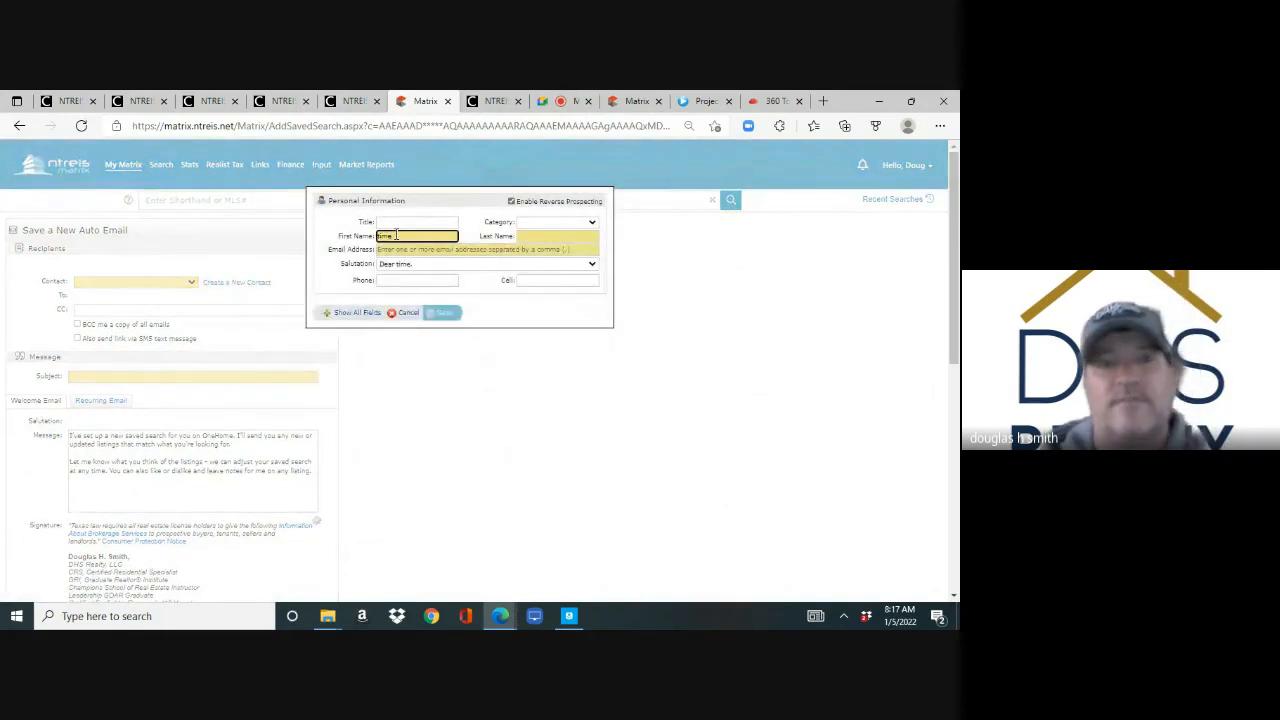
{"action": "left_click", "coordinate": [485, 249]}
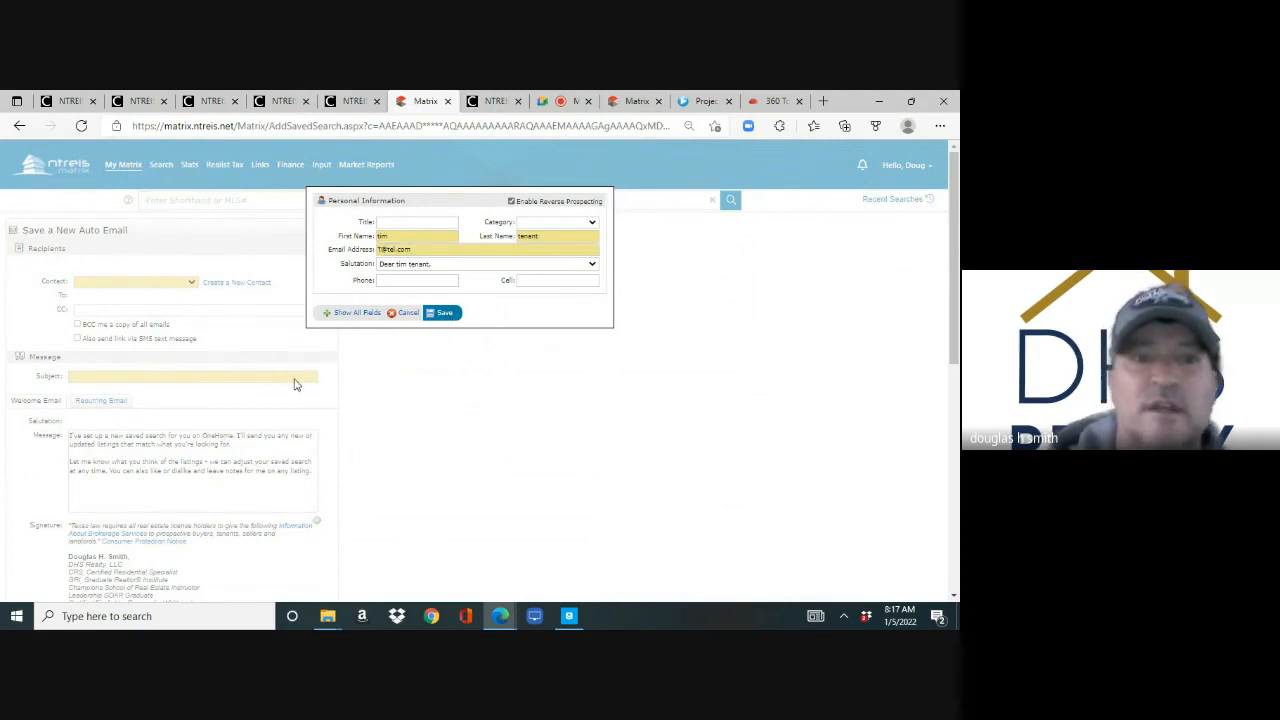
{"action": "left_click", "coordinate": [440, 312]}
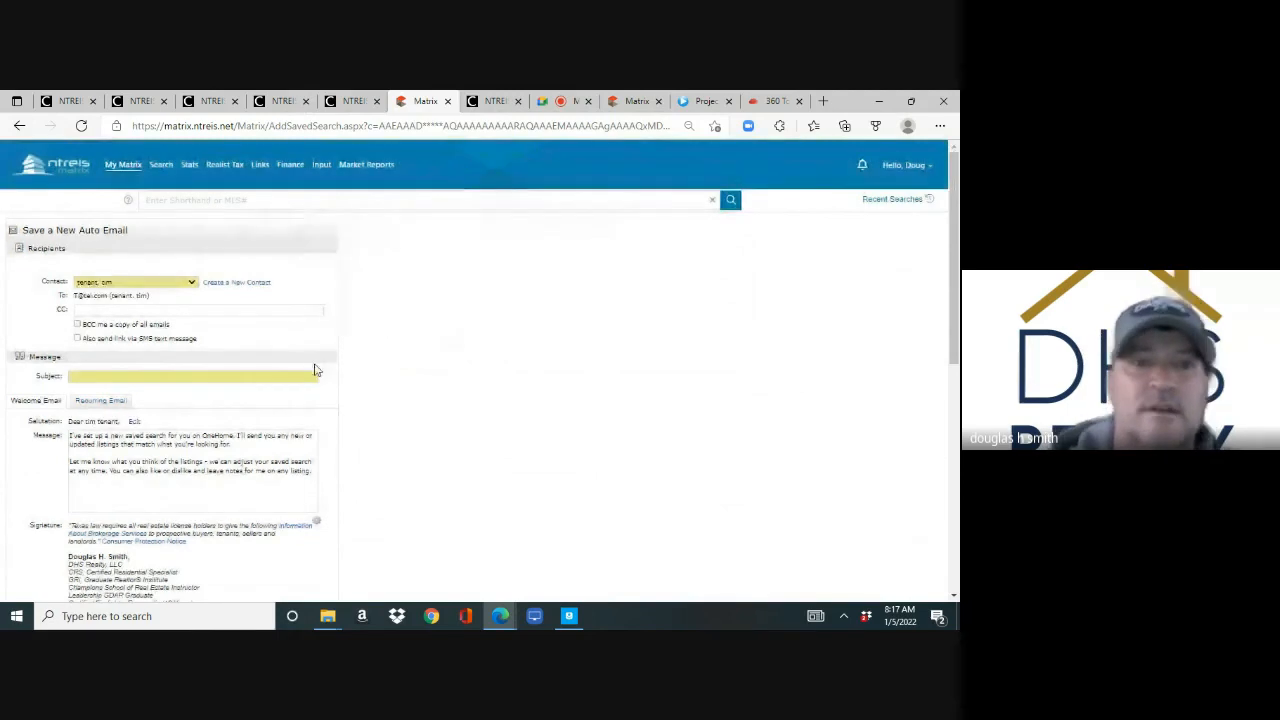
- Save the auto email with subject 'lease homes' and switch to the Google Meet tab
{"action": "type", "text": "lease h"}
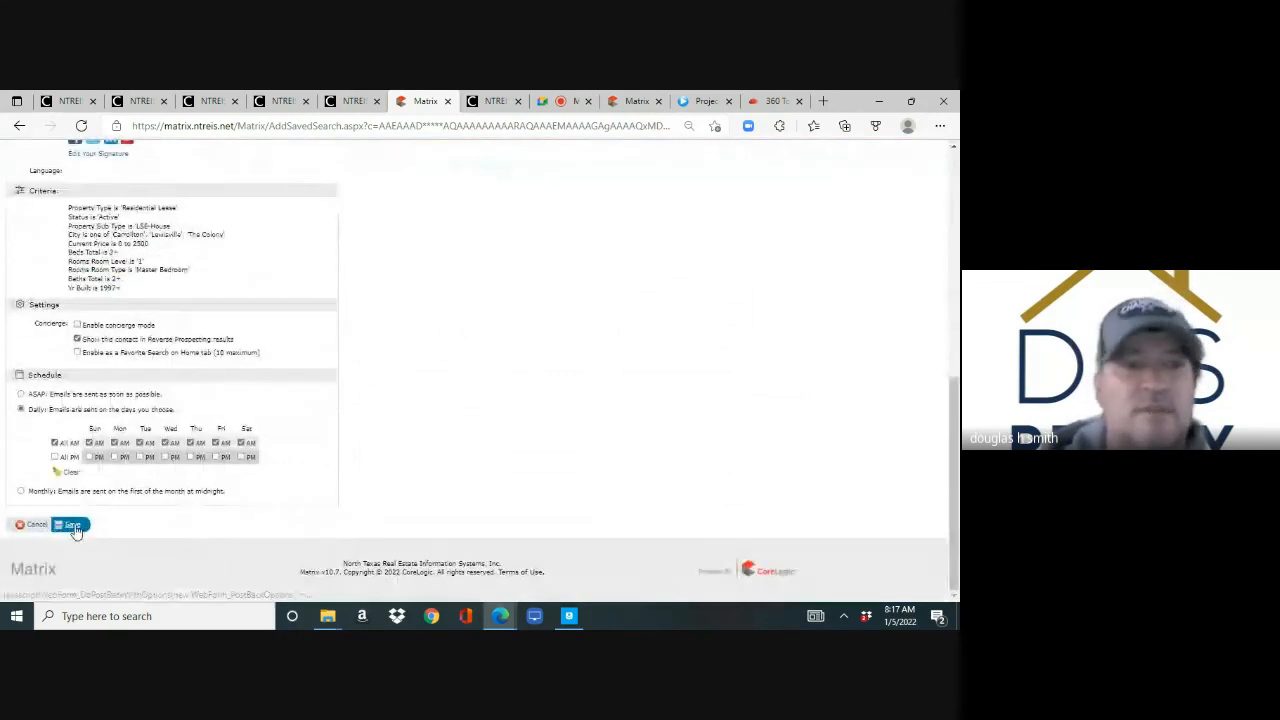
{"action": "left_click", "coordinate": [70, 524]}
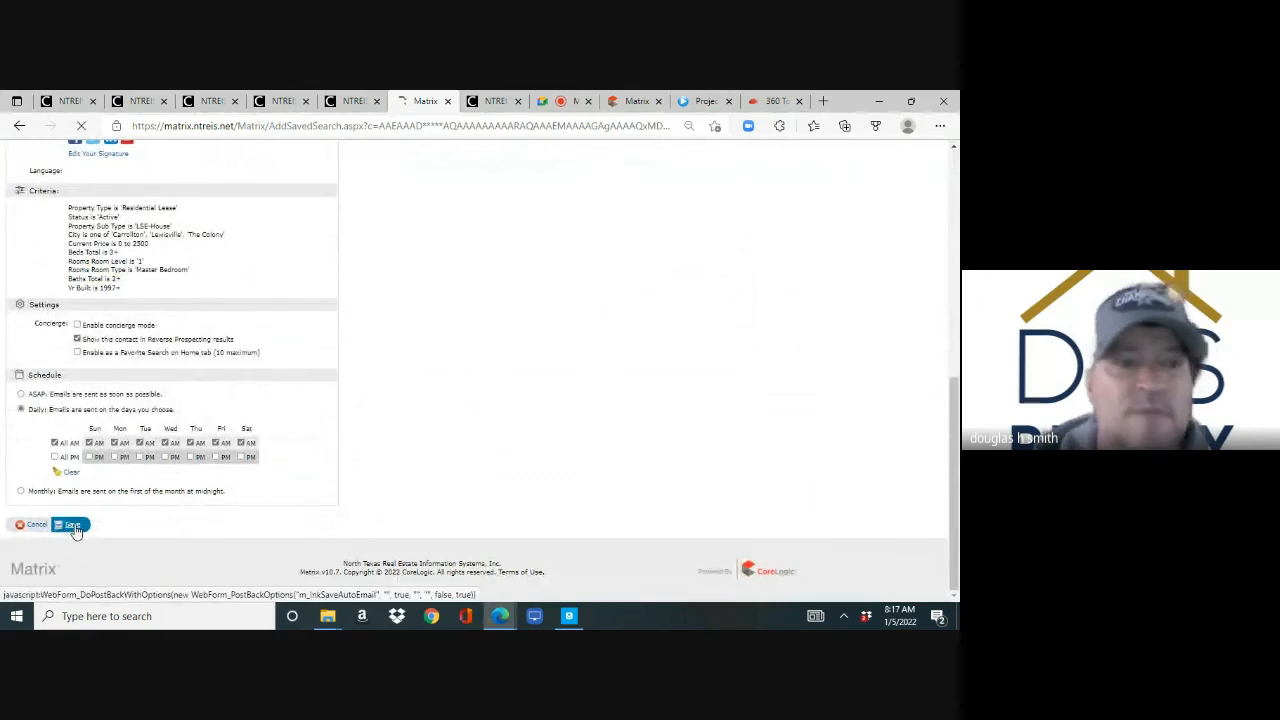
{"action": "left_click", "coordinate": [70, 524]}
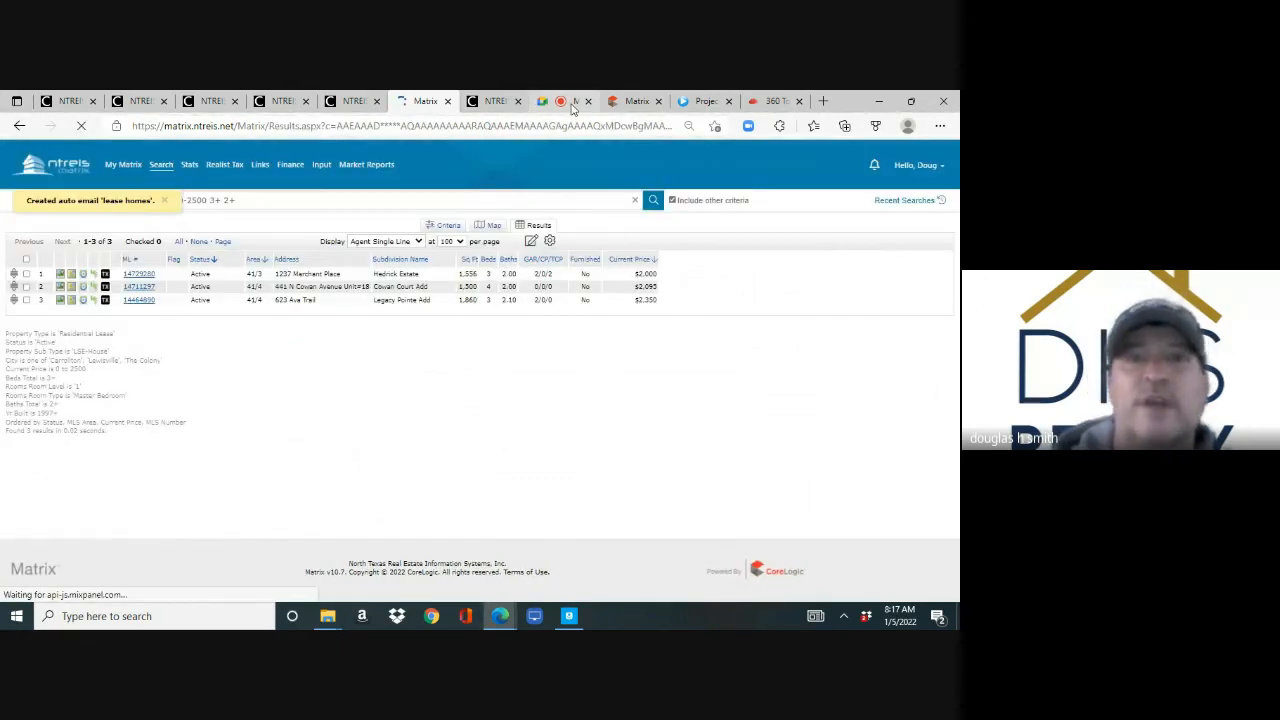
{"action": "left_click", "coordinate": [568, 100]}
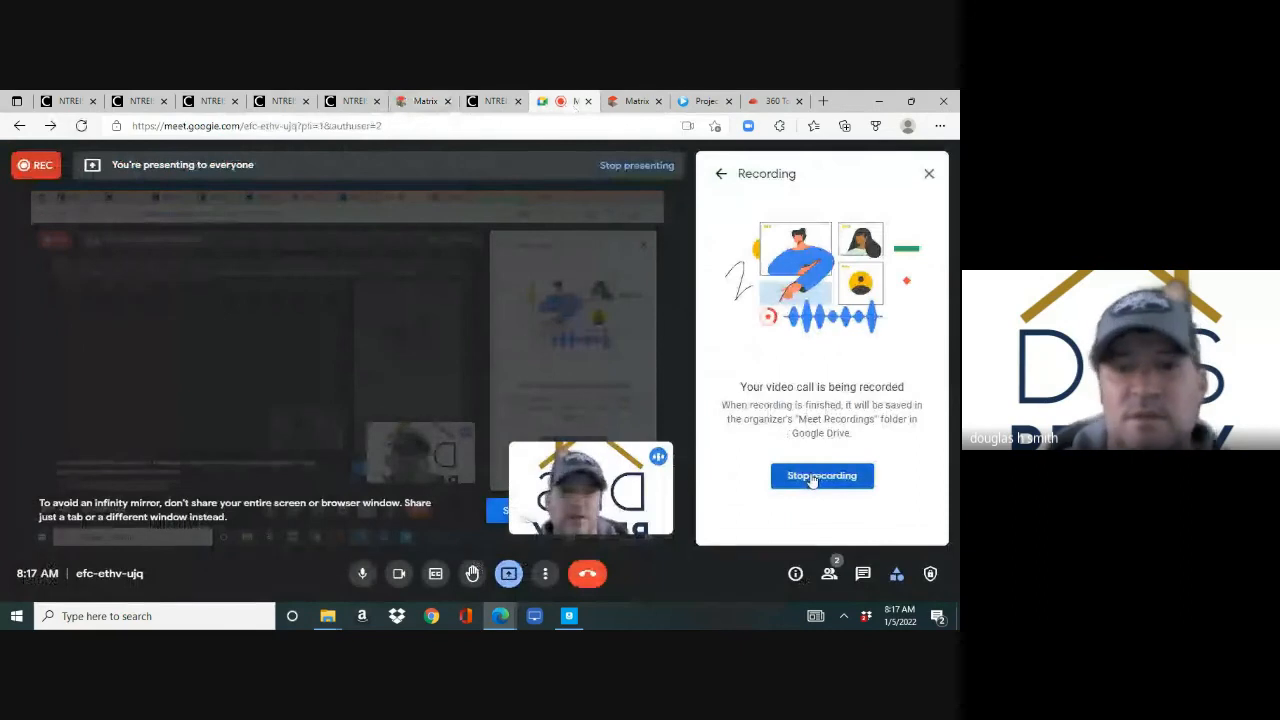